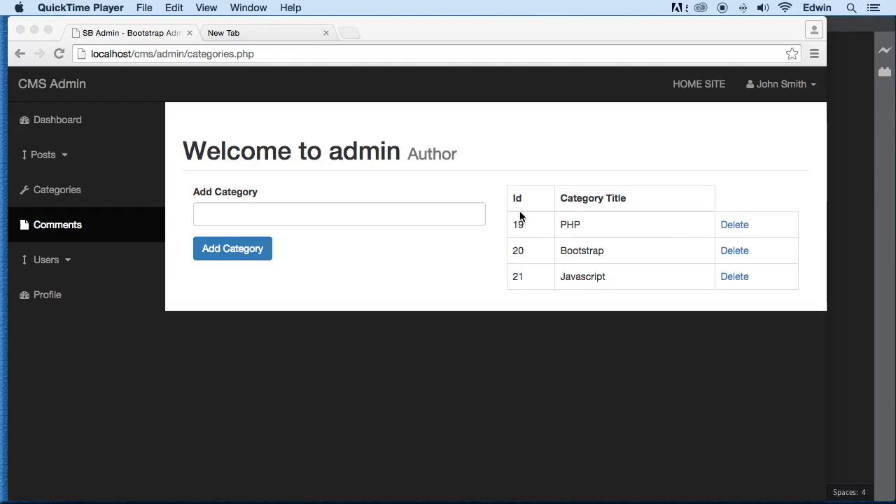
Focus the empty Add Category field on the CMS Admin categories page.
left_click(339, 214)
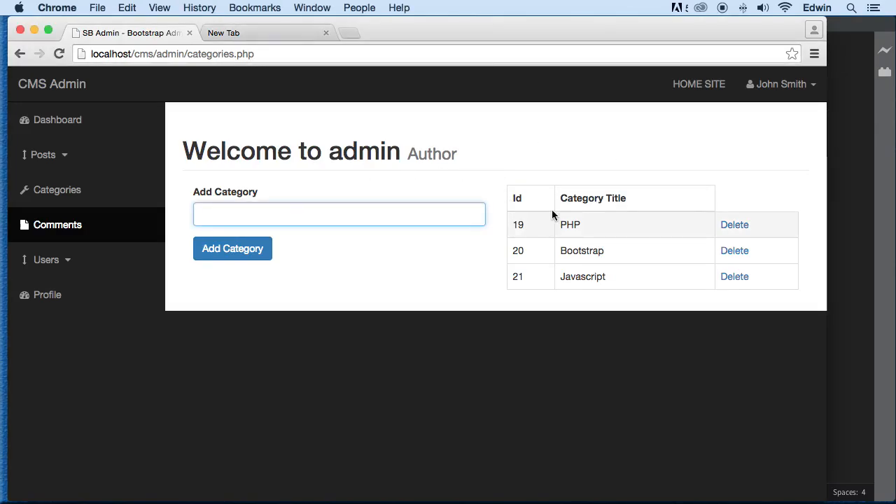
mouse_move(733, 275)
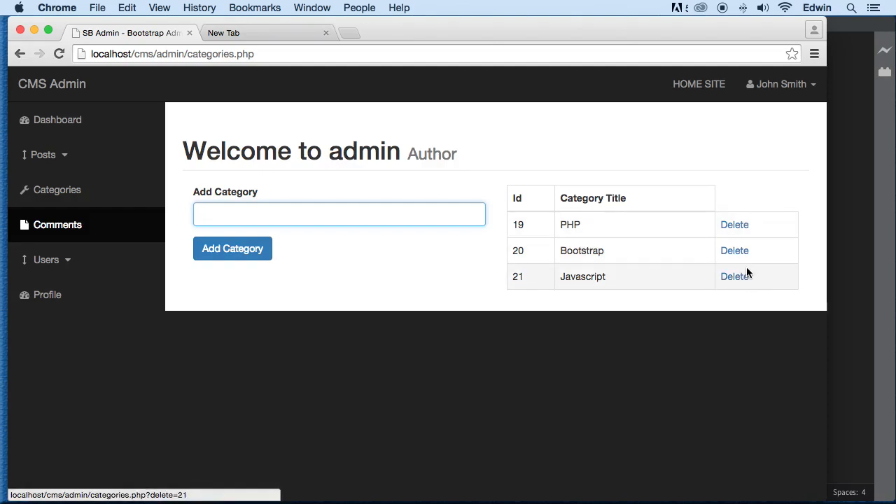
mouse_move(448, 214)
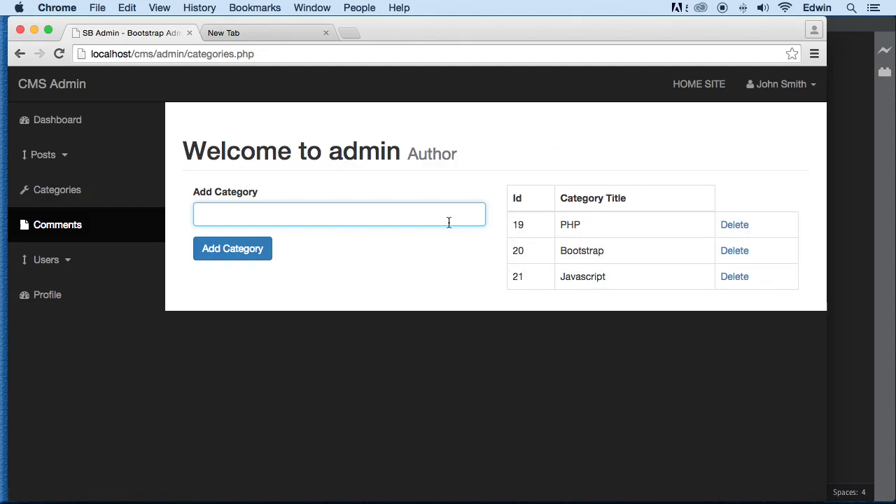
mouse_move(490, 249)
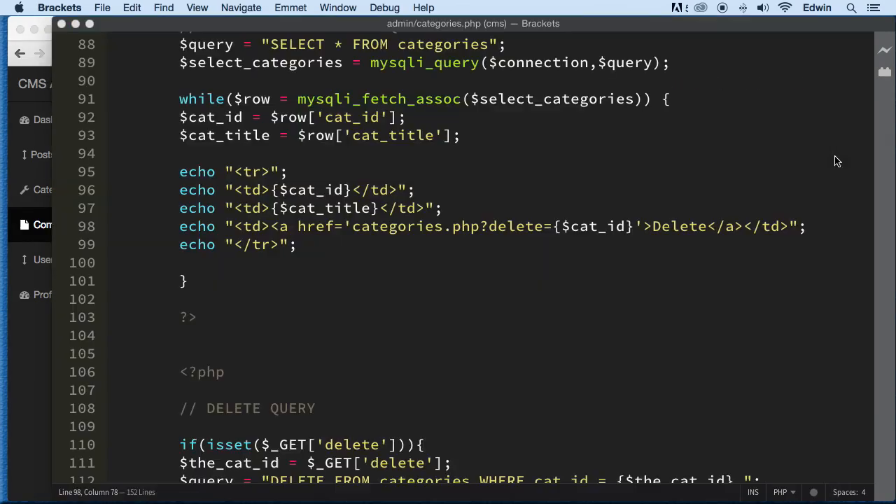
Duplicate the Add Category form below itself, relabelled Edit Category with an Update Category button.
scroll("up", 3)
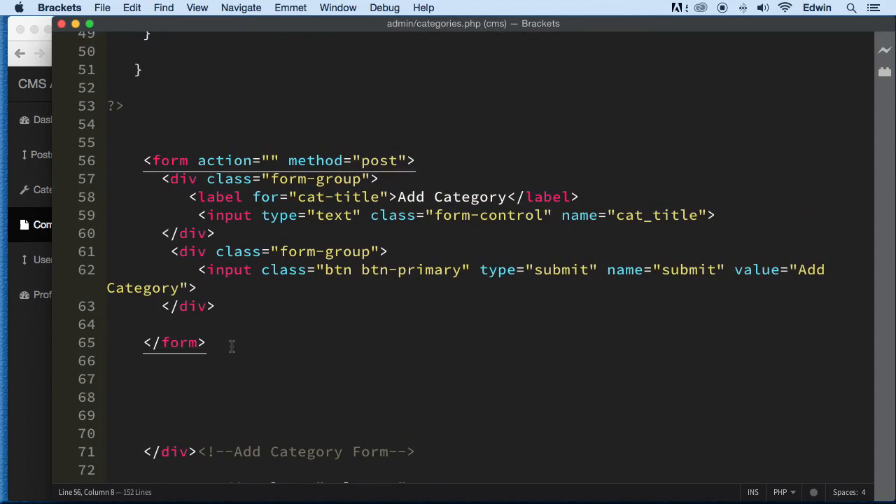
left_click(126, 324)
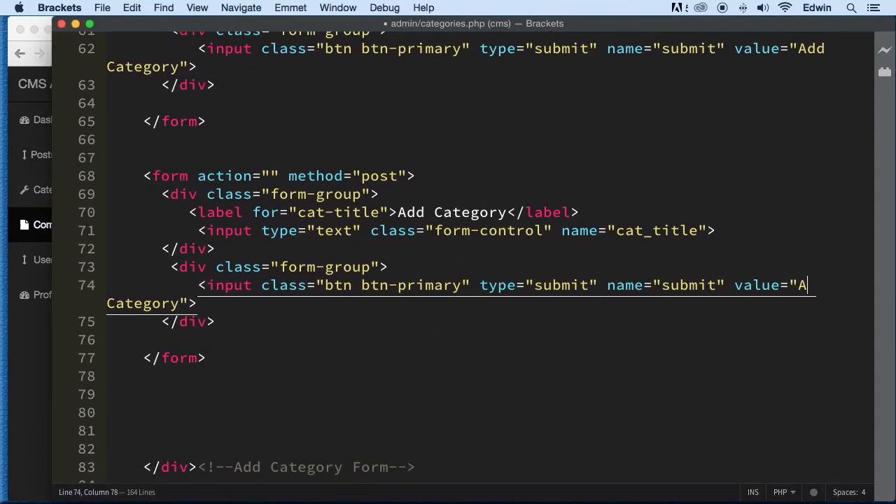
type("dit")
type("Upd")
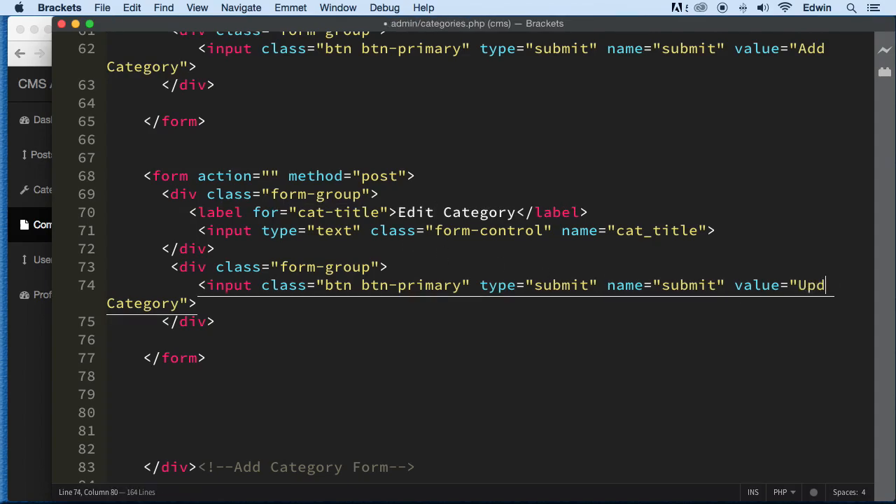
type("ate")
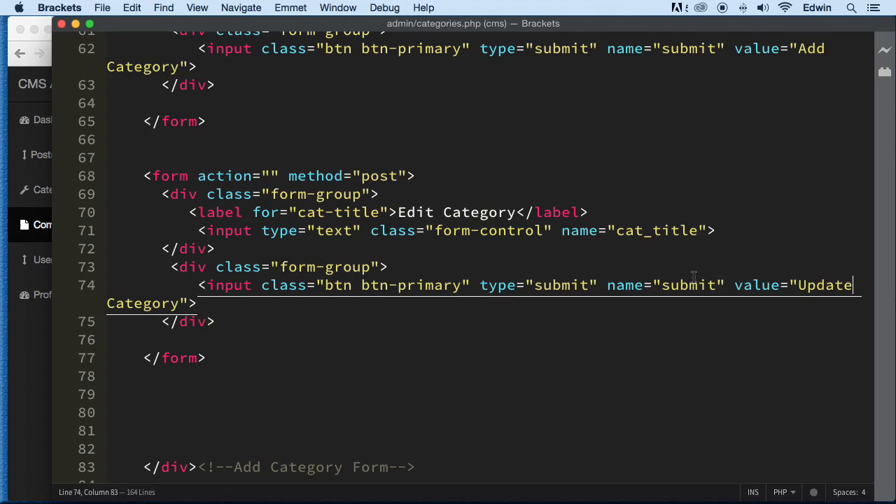
scroll("up", 3)
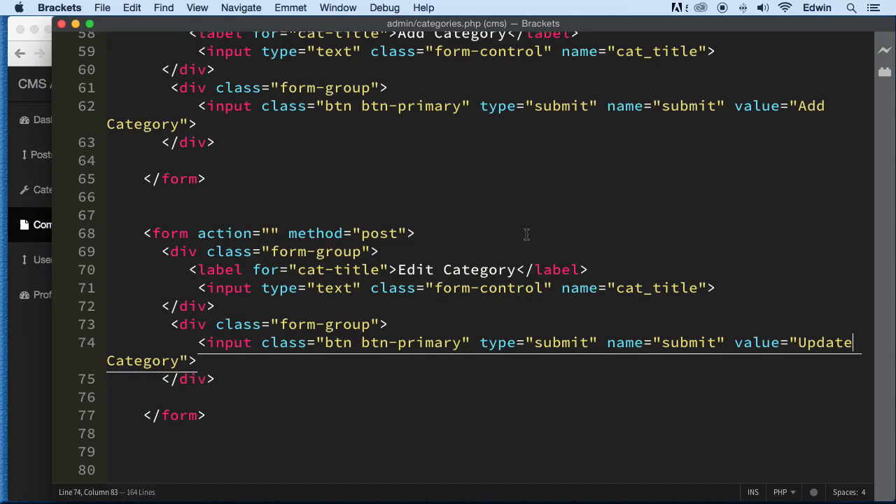
scroll("down", 3)
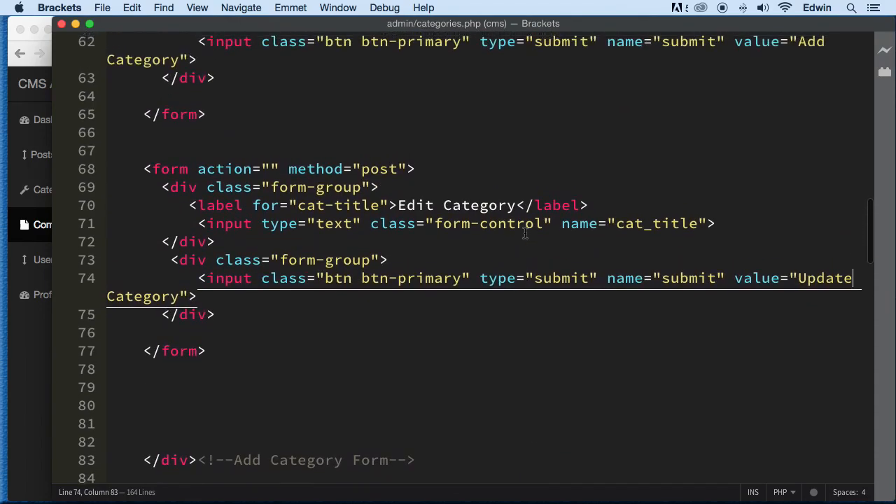
mouse_move(597, 201)
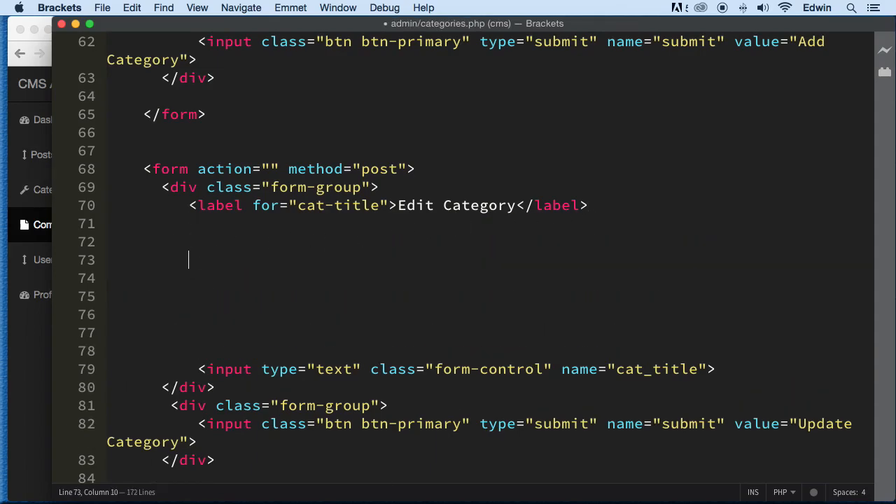
mouse_move(35, 294)
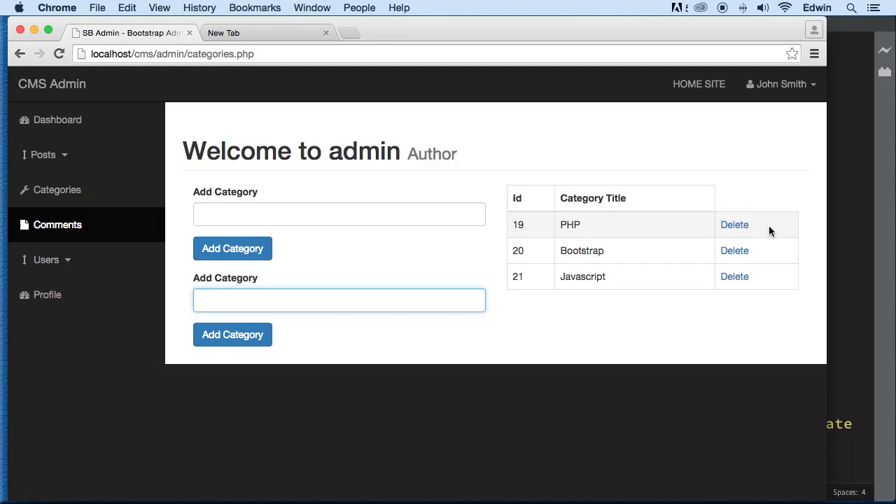
mouse_move(779, 228)
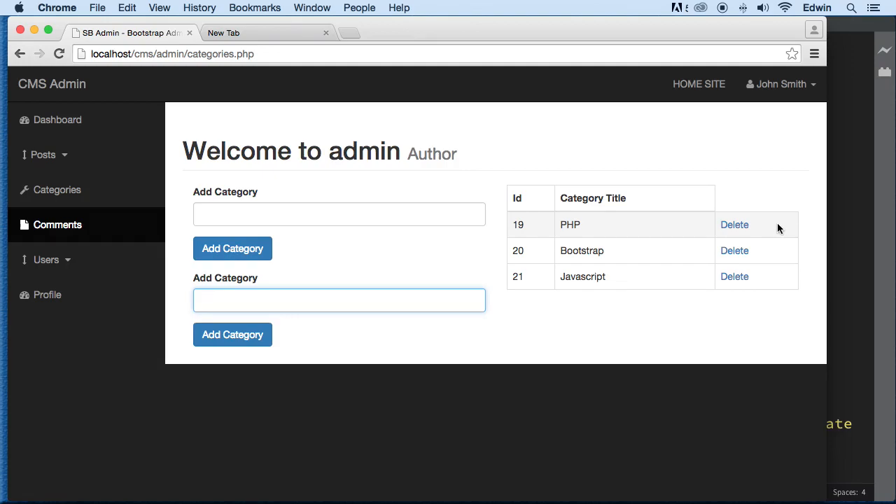
Reload categories.php in Chrome to show the Edit Category form, then return to Brackets.
left_click(338, 300)
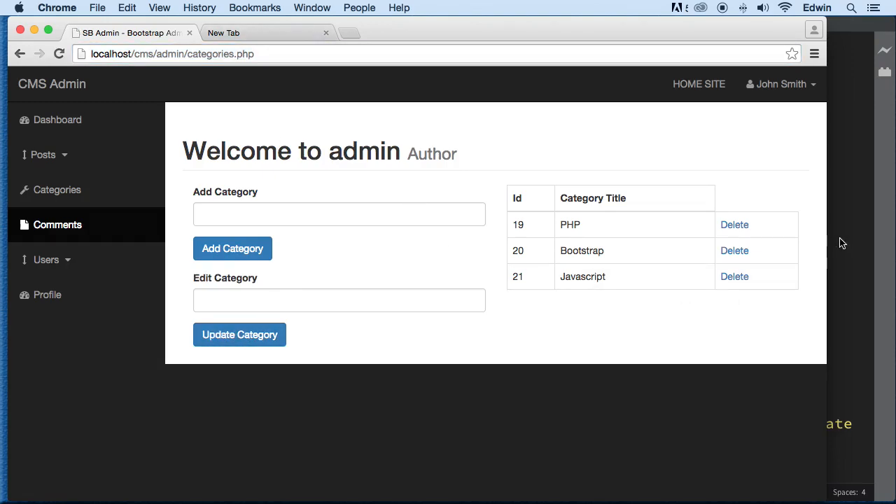
key("cmd+tab")
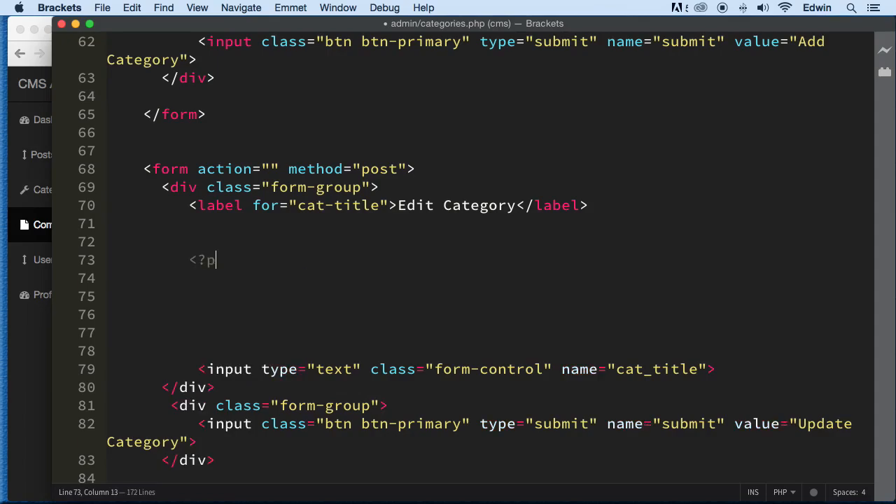
Add a <?php ?> block in the Edit Category form with a copied categories query starting WHERE and its fetch loop.
type("hp ?")
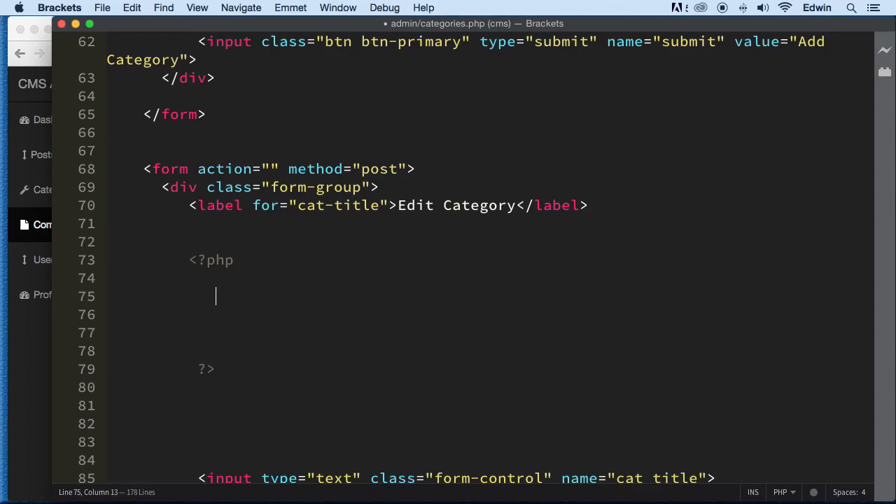
type("$que")
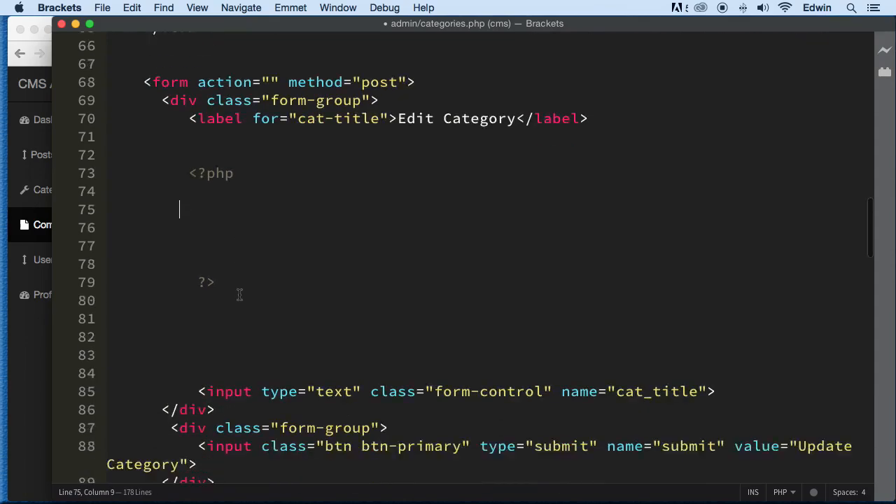
scroll("down", 3)
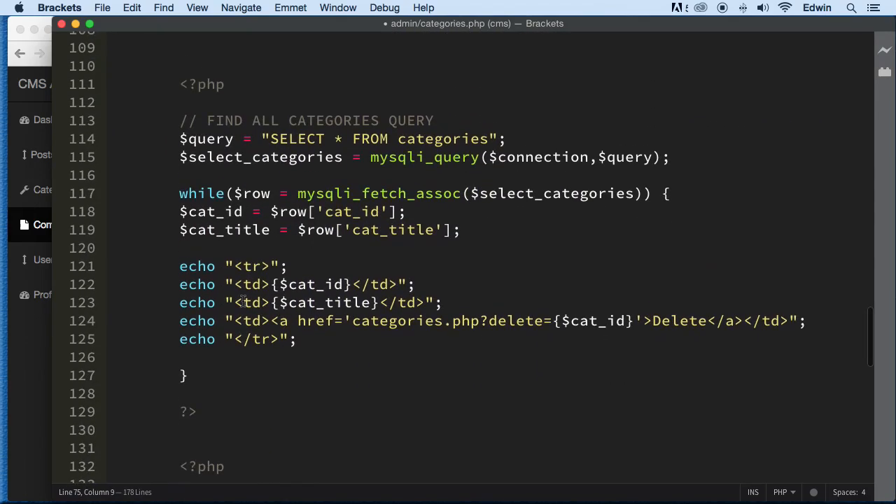
left_click_drag(179, 138, 459, 230)
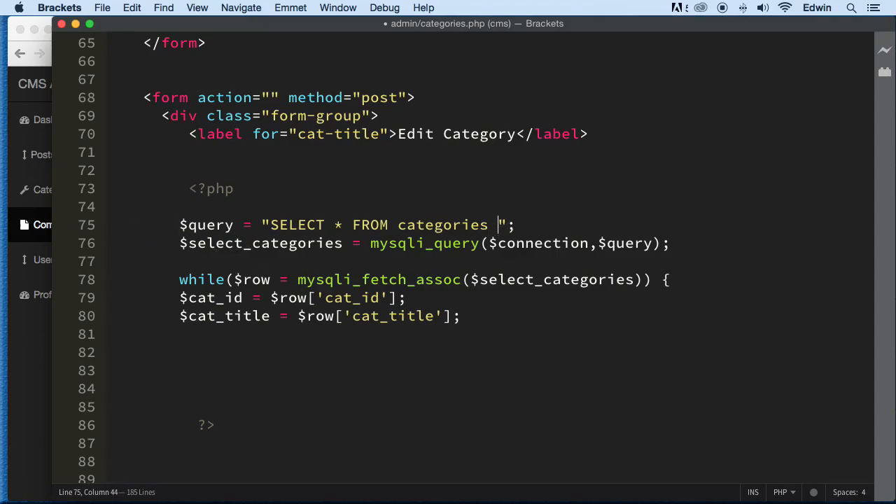
type("WHERE")
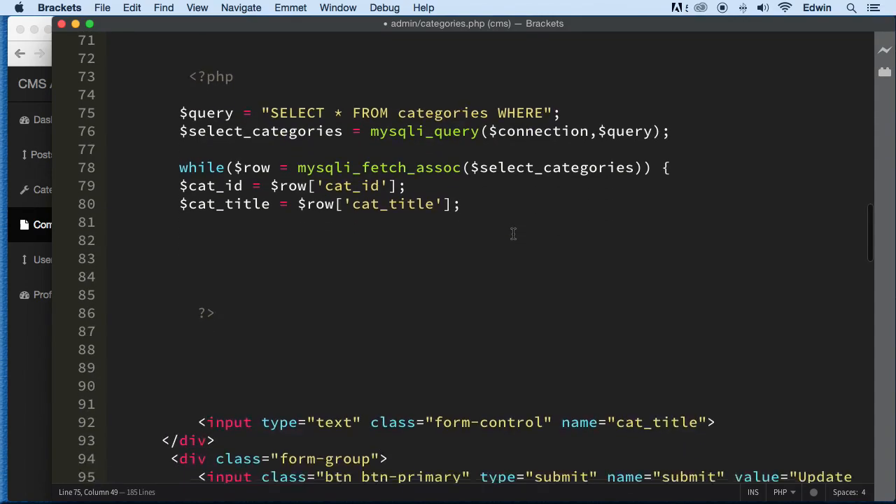
scroll("down", 3)
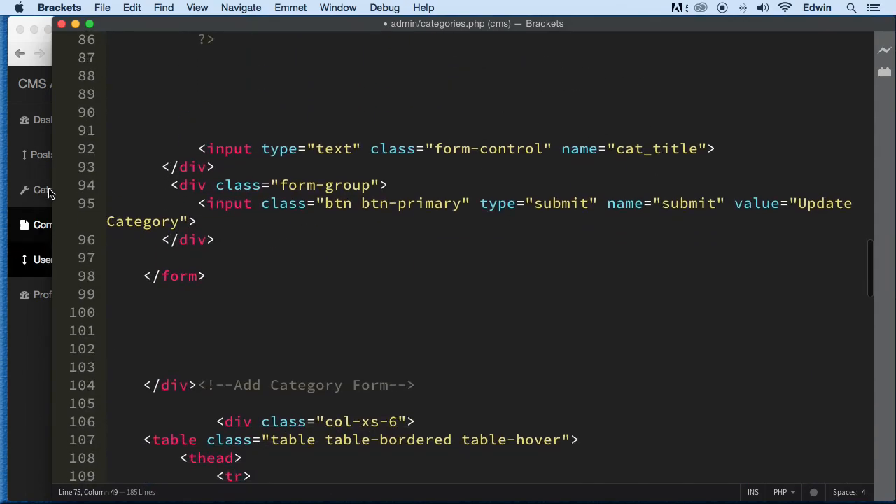
Duplicate the Delete link echo as an Edit link pointing to categories.php?edit= with the category id.
scroll("down", 3)
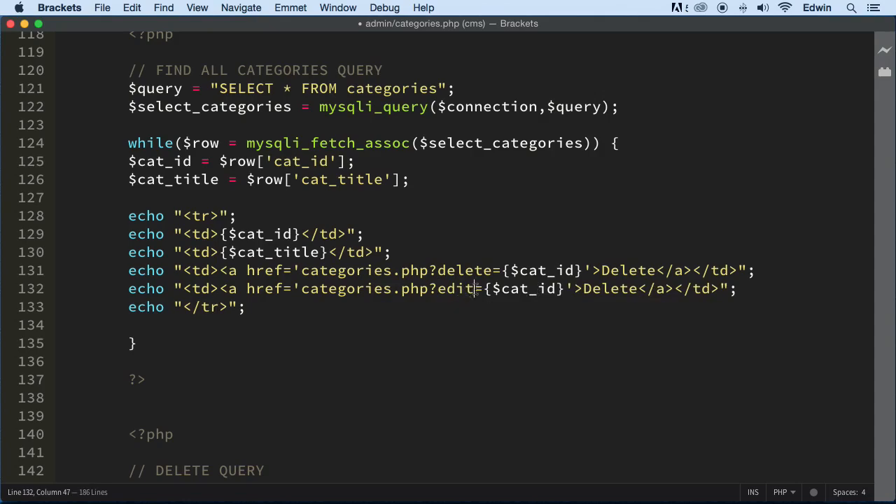
double_click(457, 289)
type("Ed")
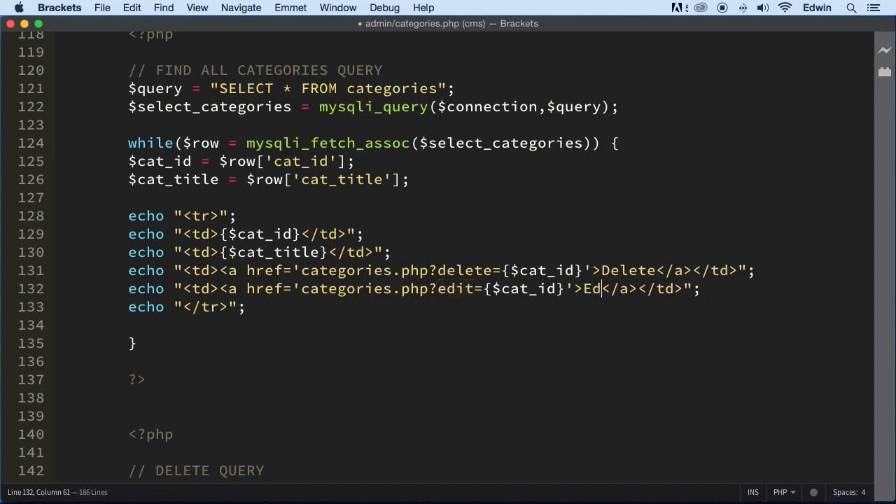
type("it")
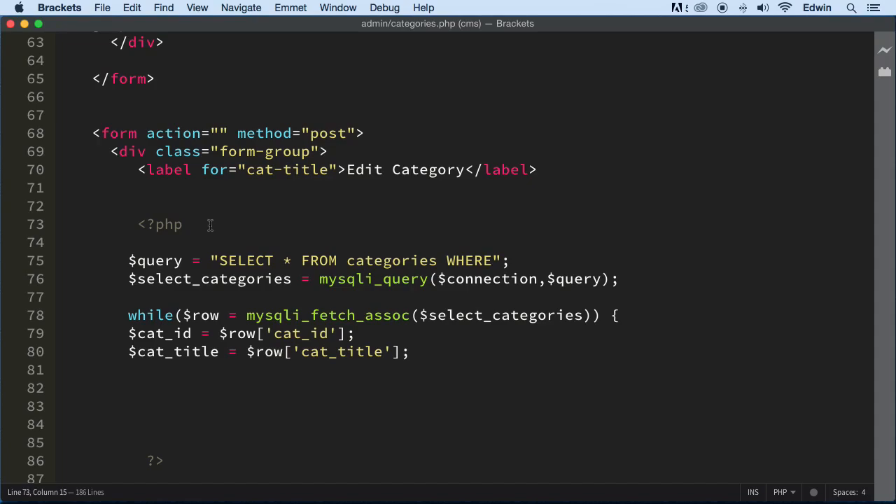
Write if(isset($_GET['edit'])){ above the edit query.
type("if")
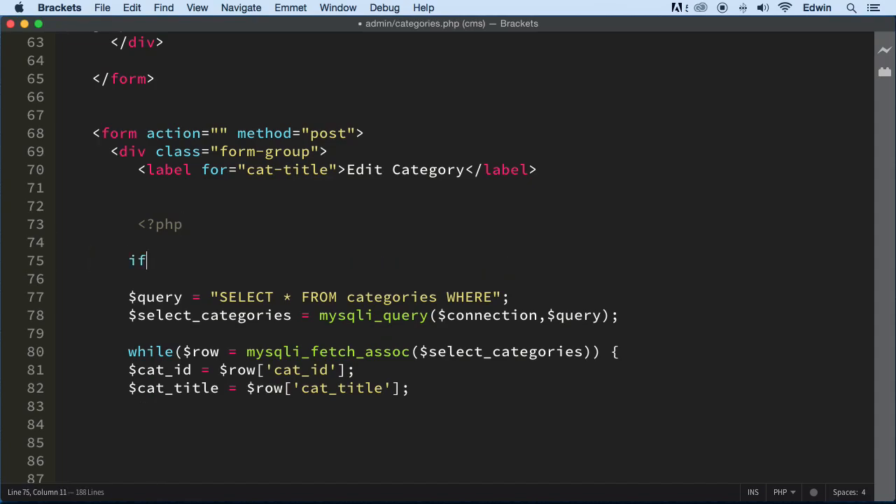
type("(isset(")
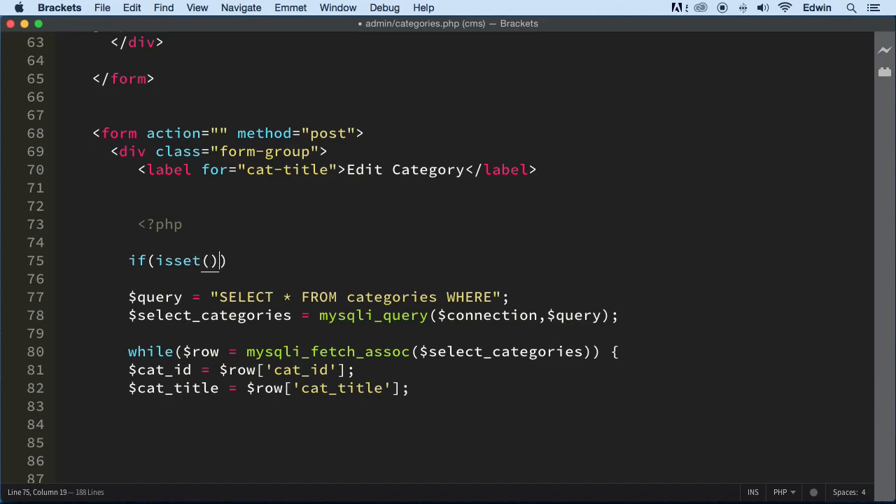
type("$_")
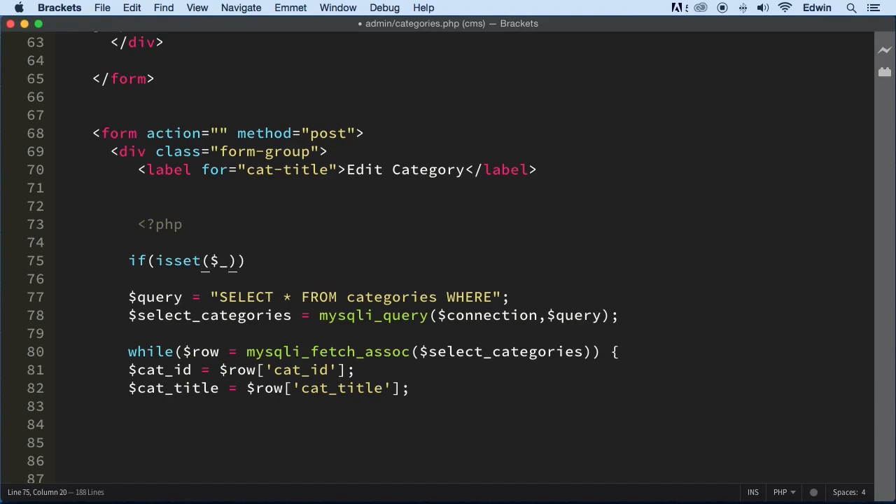
type("GET[]")
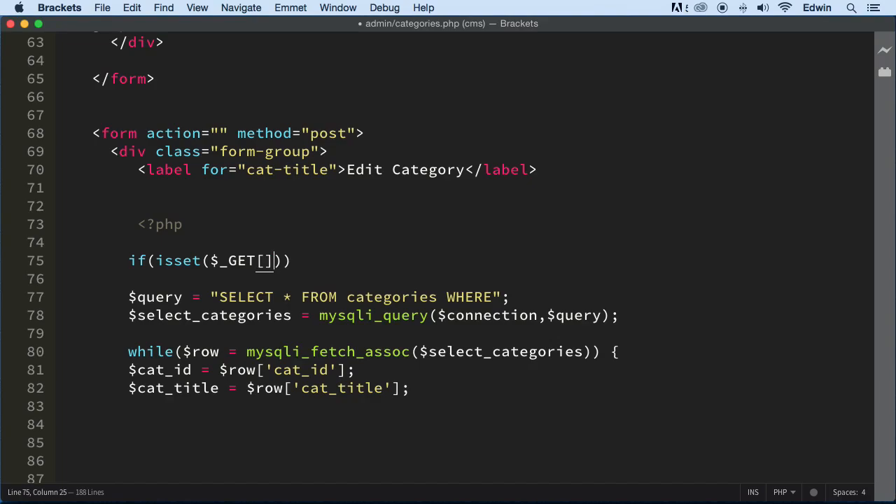
type("''")
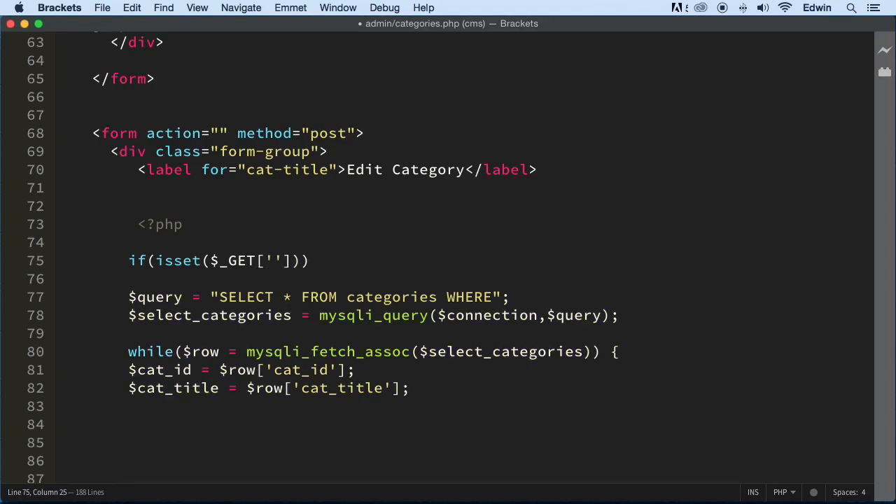
type("edit")
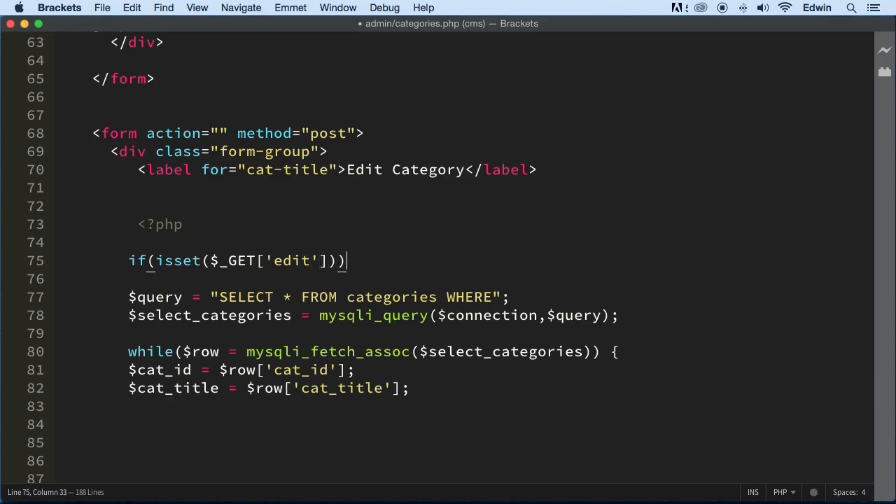
type("{")
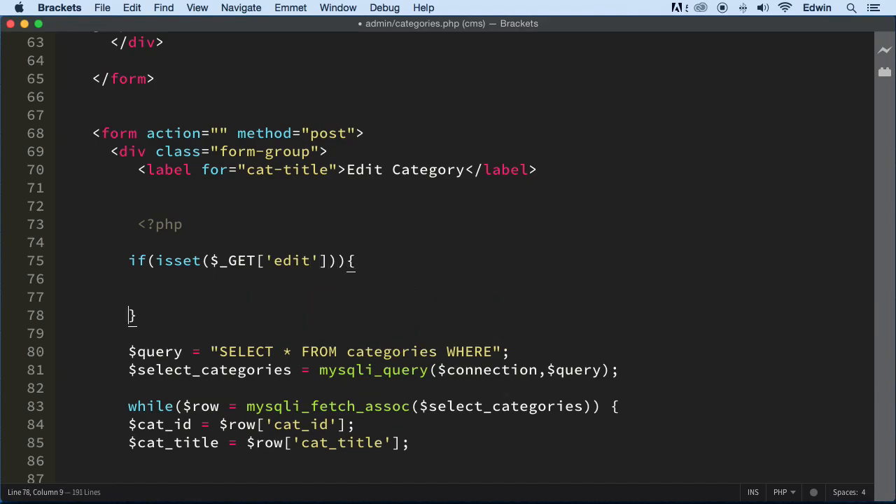
Move the query and fetch loop inside the isset edit braces and add a blank line at its top.
scroll("down", 3)
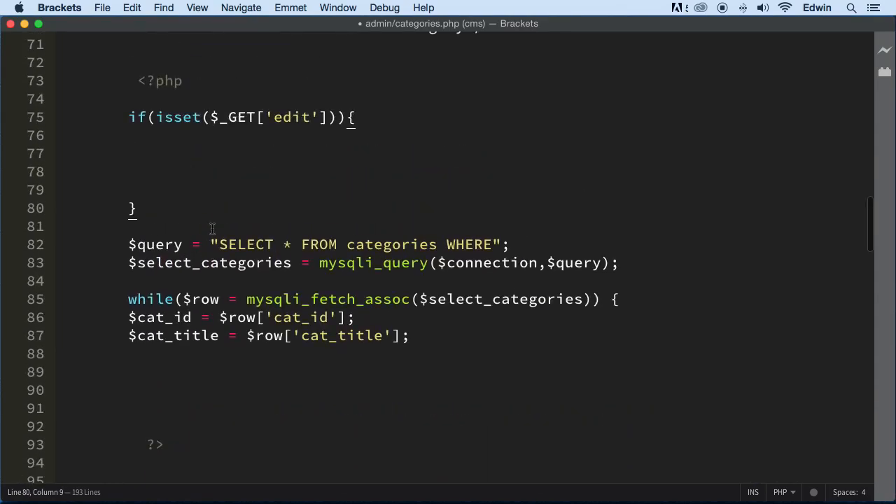
left_click_drag(129, 243, 128, 353)
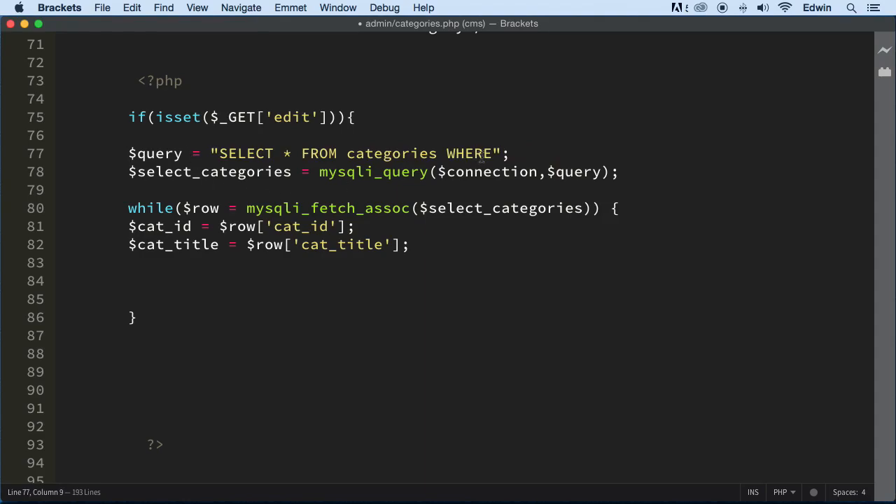
left_click(353, 117)
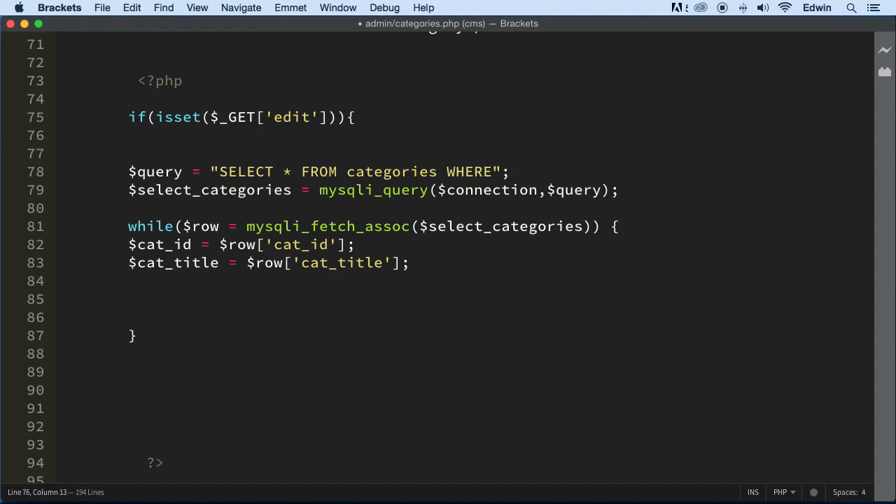
Assign $cat_id = $_GET['edit'] and complete the query with WHERE cat_id = $cat_id.
type("$cat_")
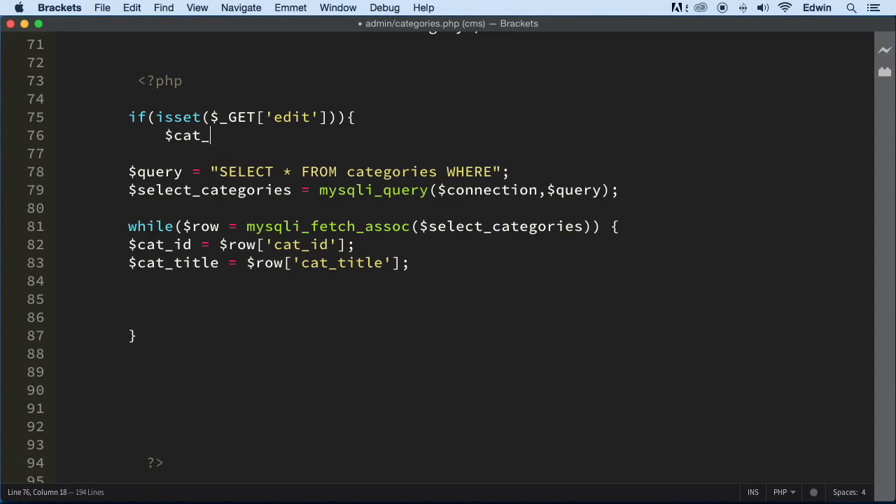
type("id =")
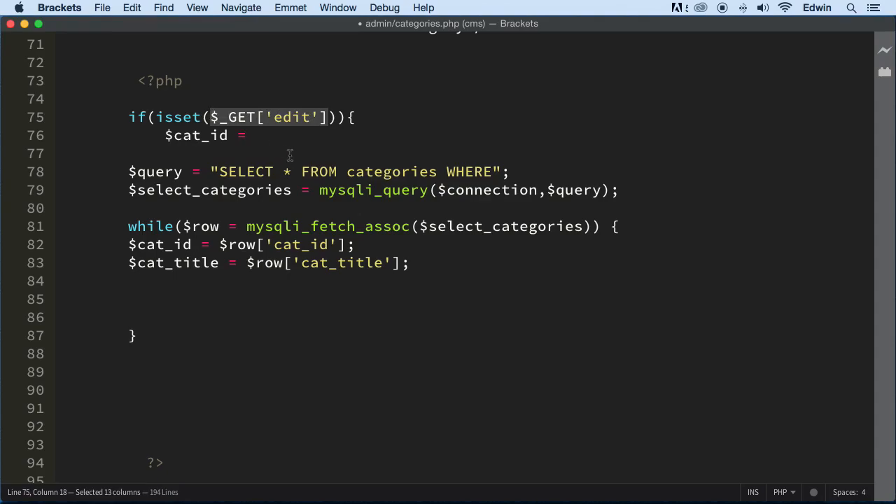
type("$_GET['edit'];")
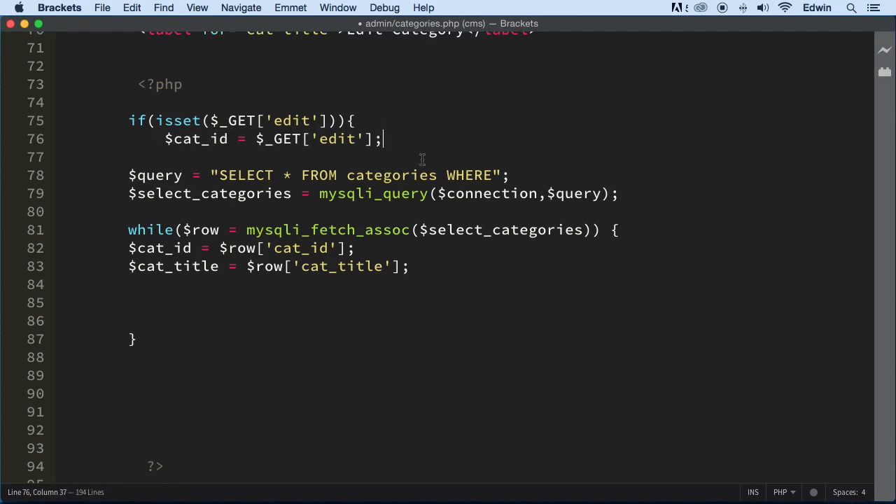
left_click(501, 175)
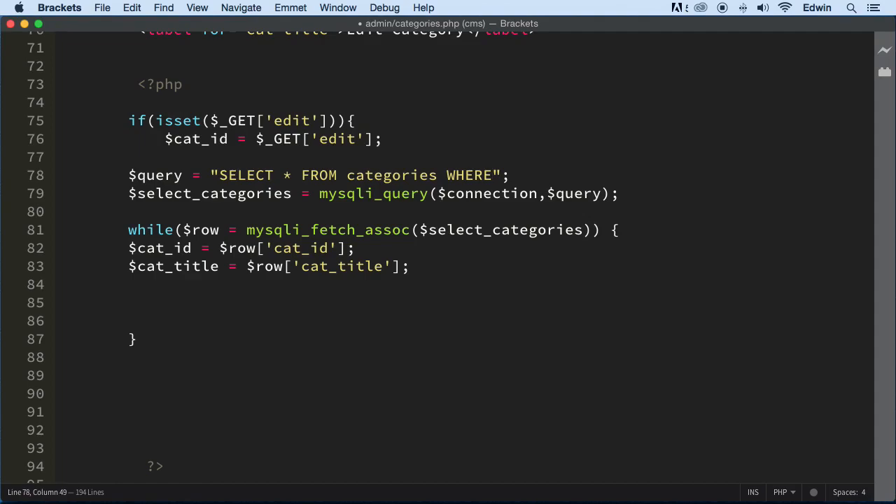
type("cat_id")
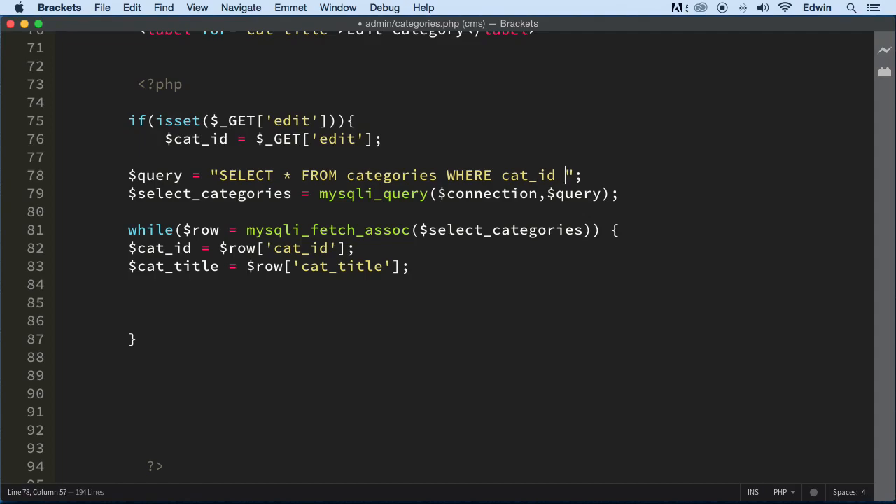
type("=")
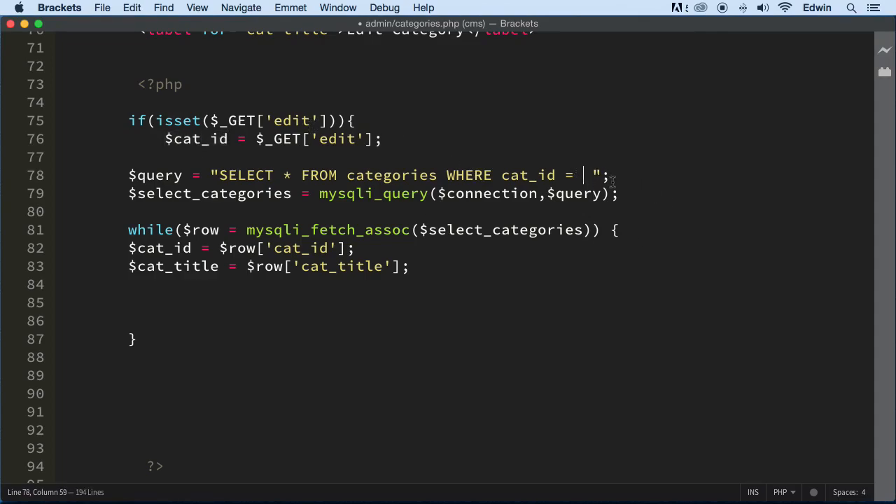
type("$cat_id")
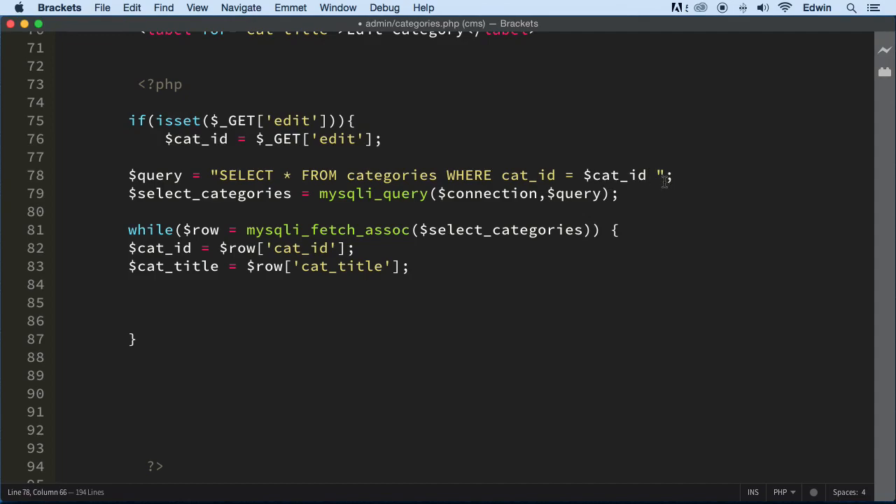
mouse_move(684, 174)
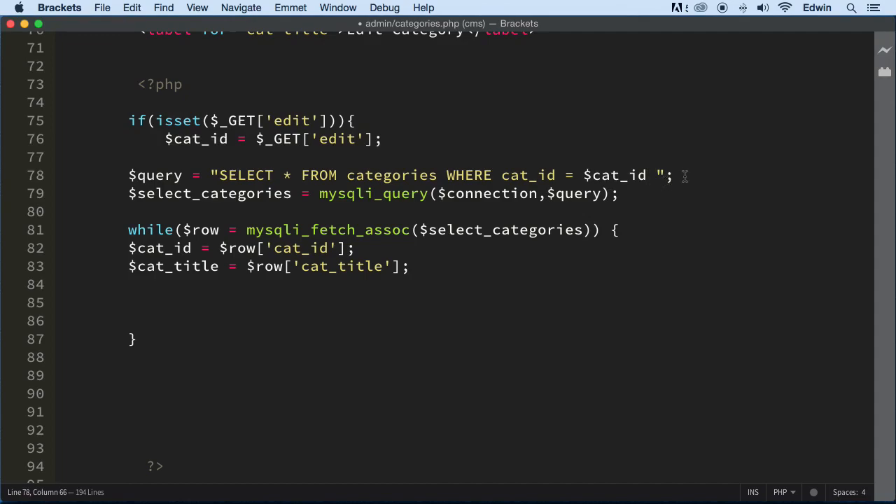
Rename the result variable to $select_categories_id and use it in the fetch loop.
left_click(189, 193)
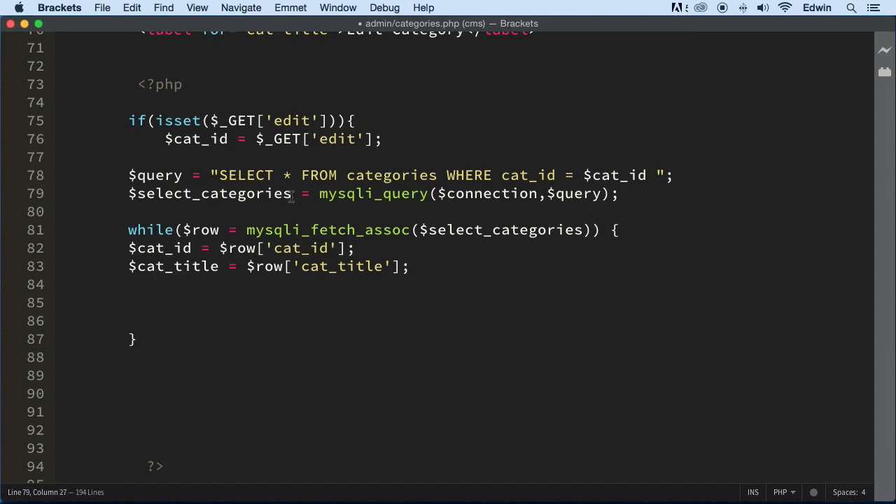
type("_")
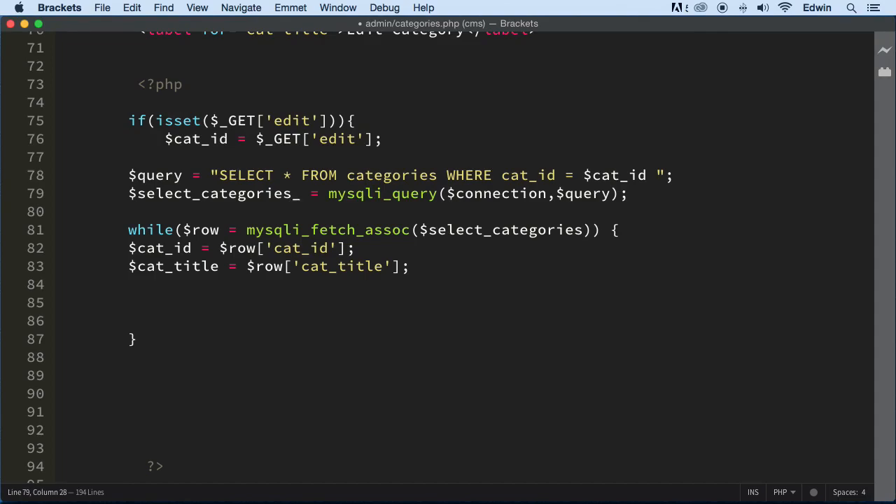
type("id")
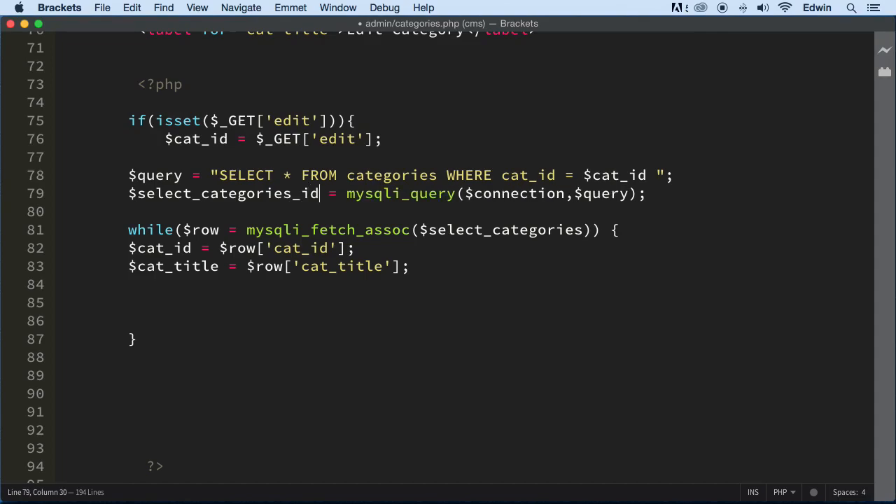
left_click_drag(320, 193, 129, 194)
type("_id")
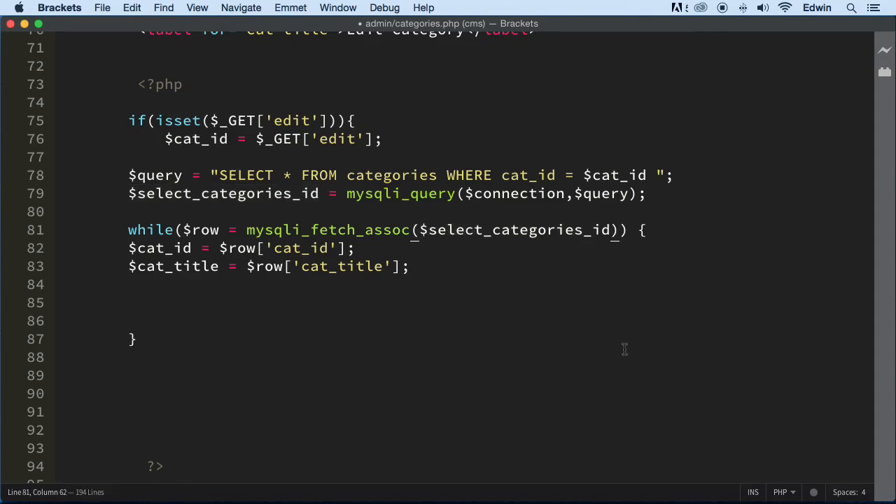
scroll("down", 3)
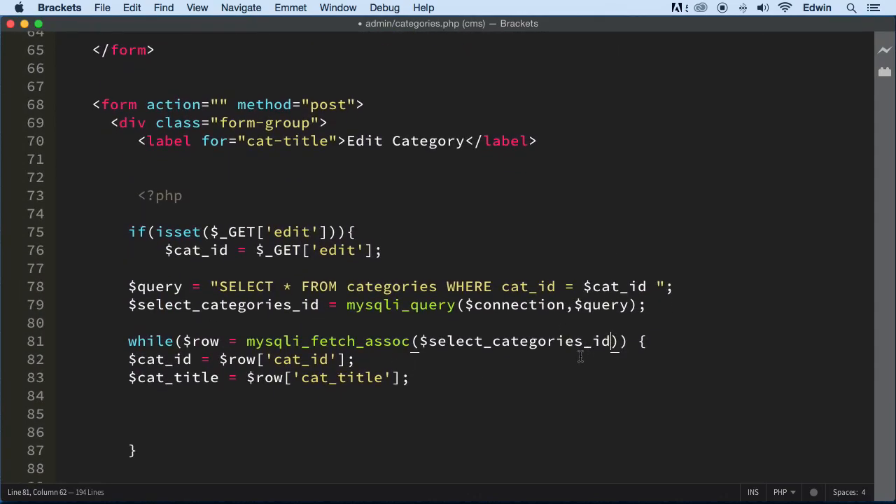
scroll("down", 3)
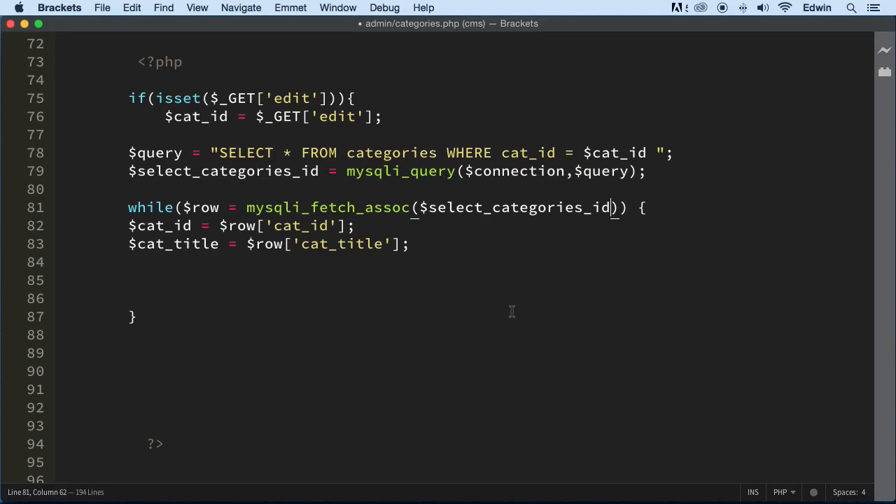
mouse_move(469, 294)
type("<")
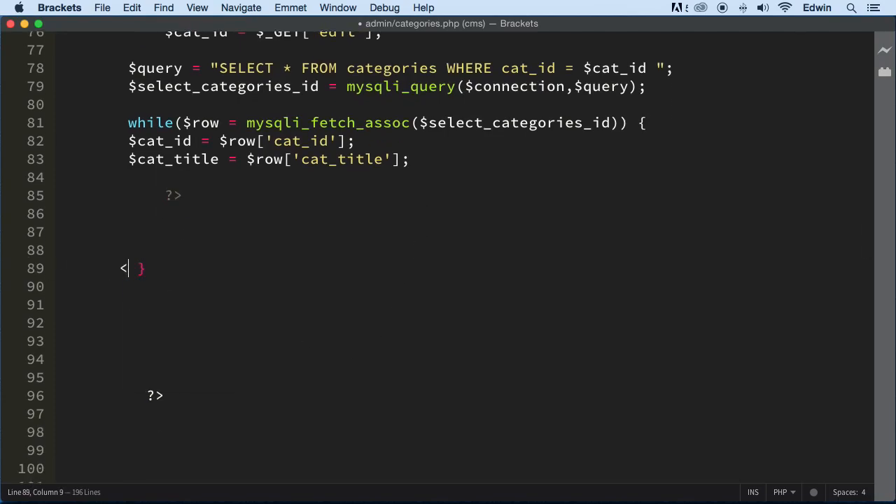
Close PHP before the loop's brace and add a cat_title text input with class form-control.
type("?php")
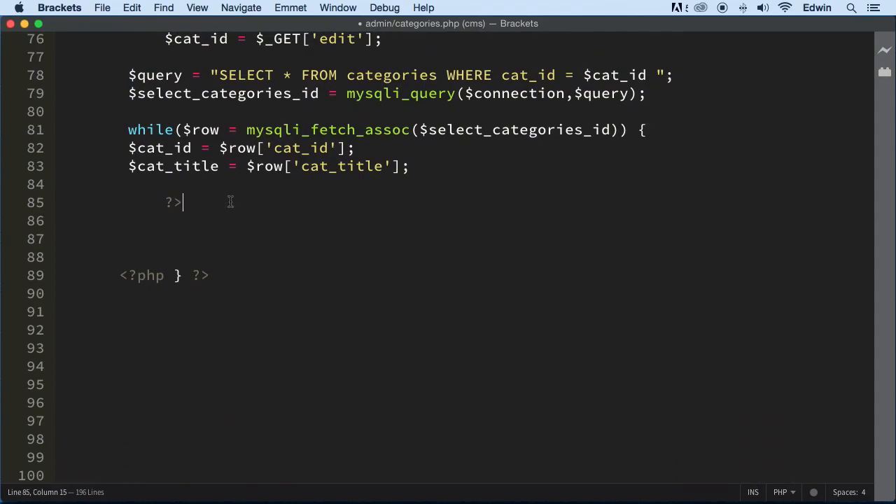
type("<input type=\"text\" class=\"form-control\" name=\"cat_title\">")
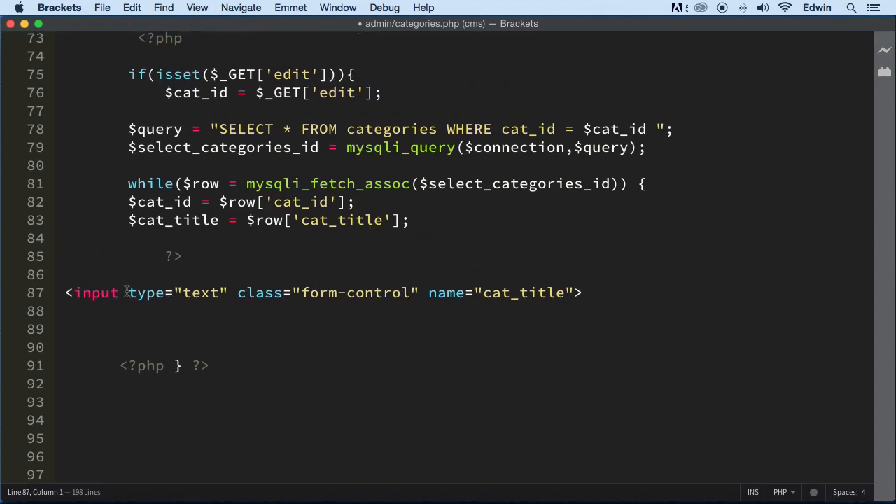
Give the cat_title input a value attribute containing empty <?php ?> tags.
type("value")
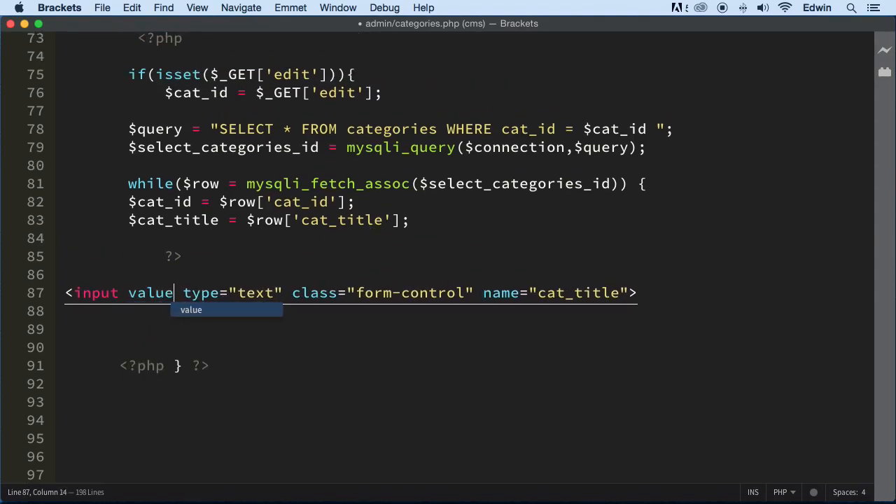
type("=\"\"")
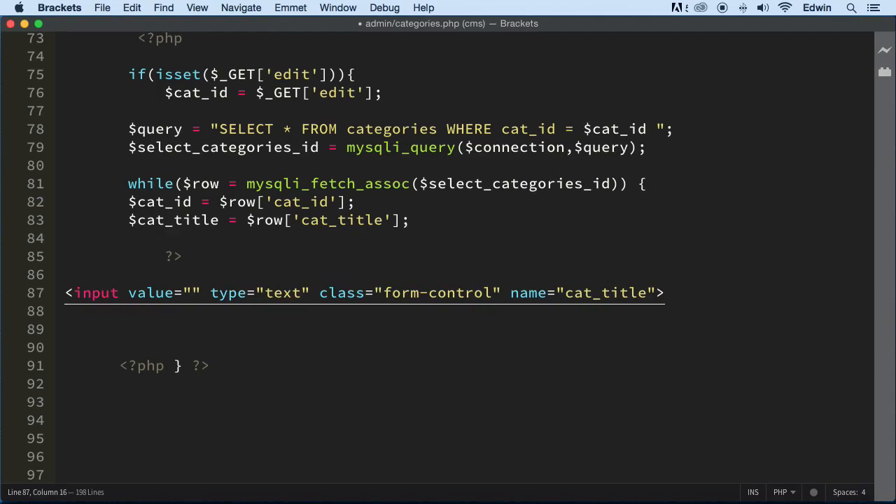
left_click(193, 293)
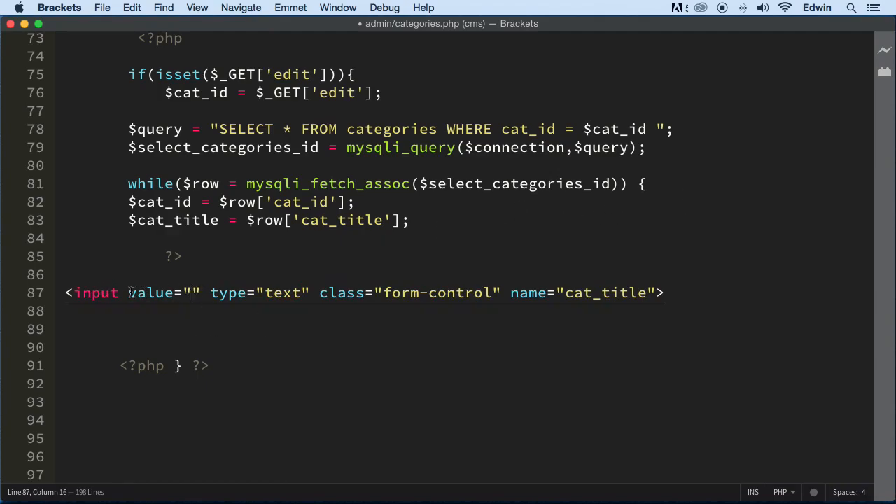
mouse_move(427, 315)
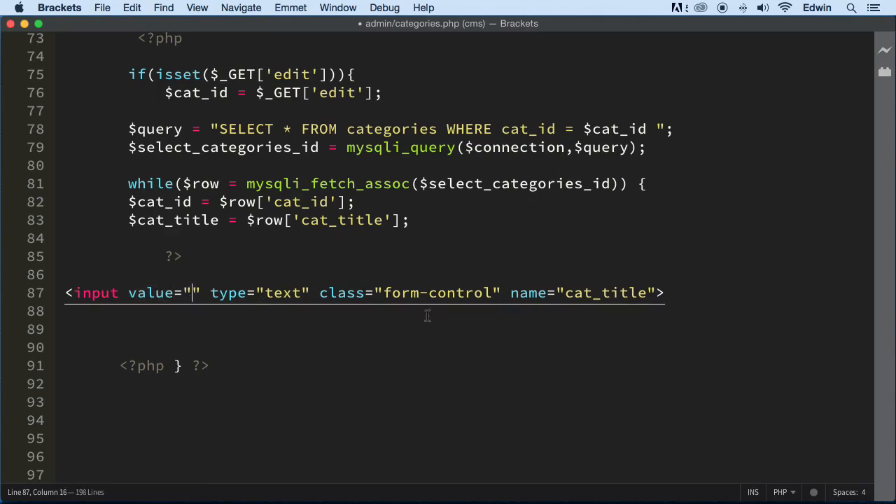
type("if")
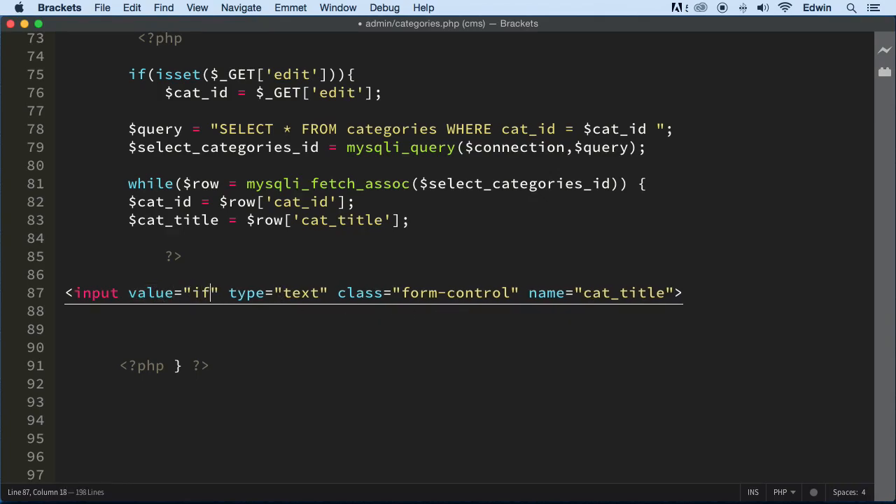
type("(")
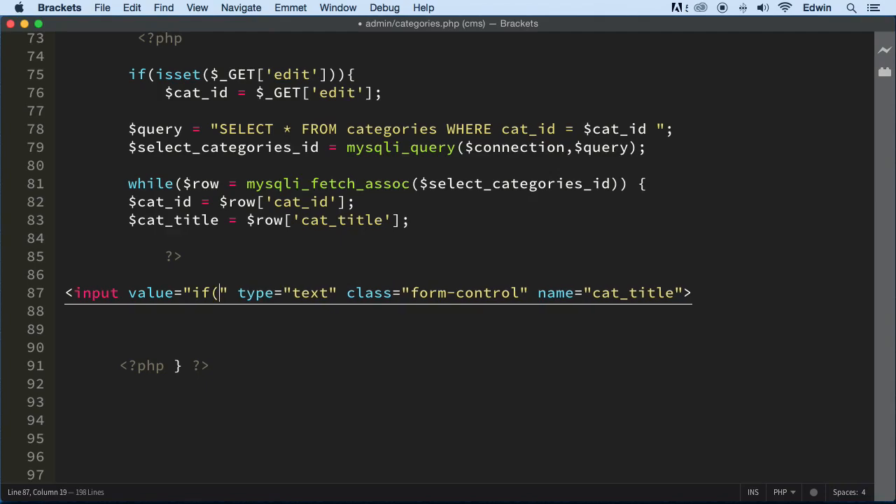
key("Backspace")
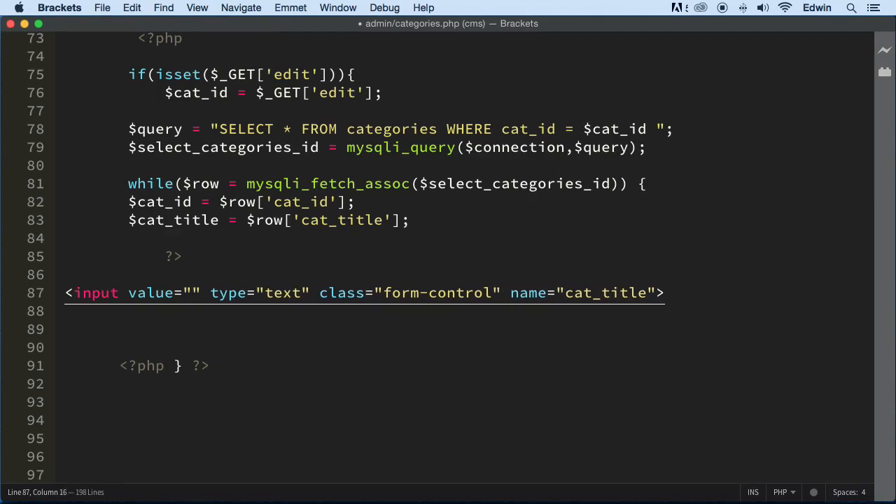
type("<?")
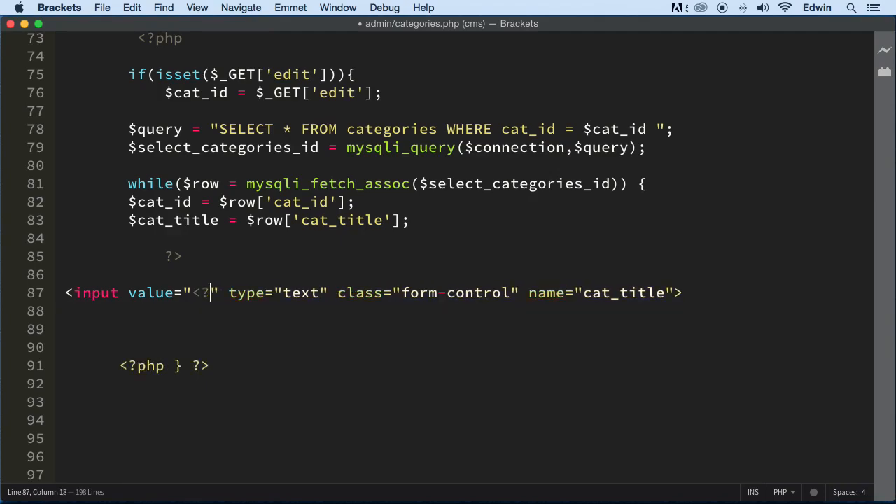
type("php?>")
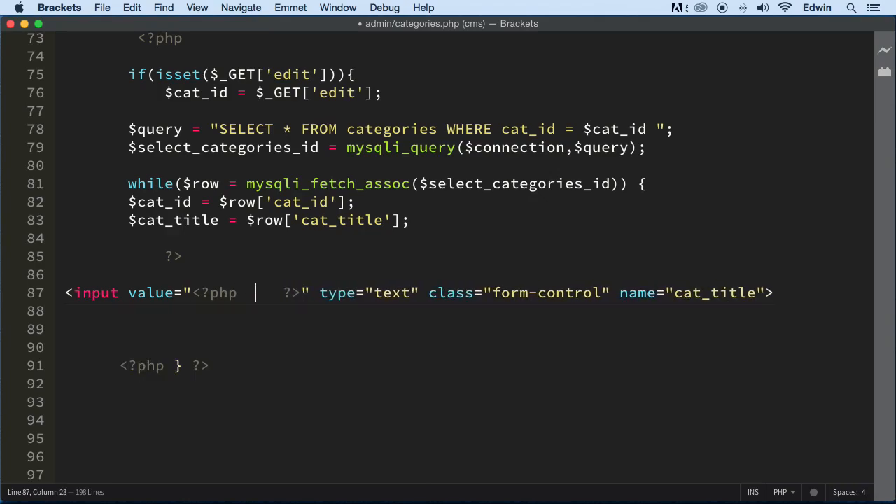
Inside the value's PHP tags write if(isset($cat_title)){echo $cat_title}.
type("if(")
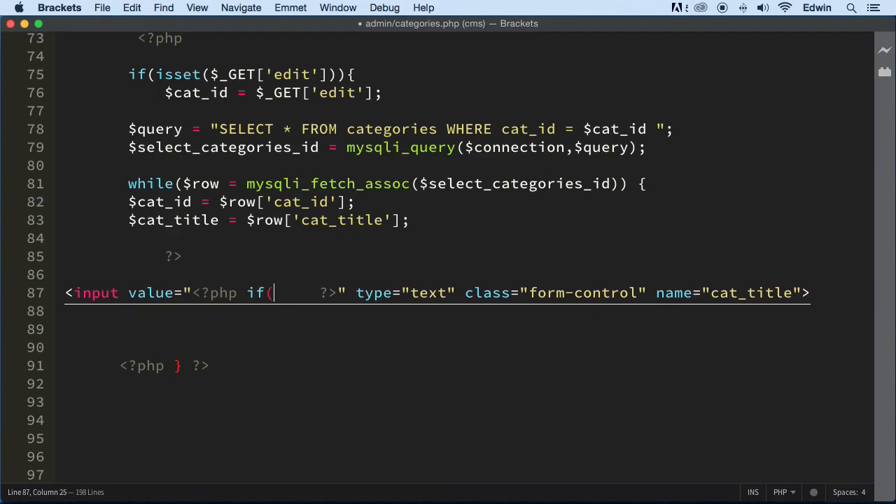
type("isset")
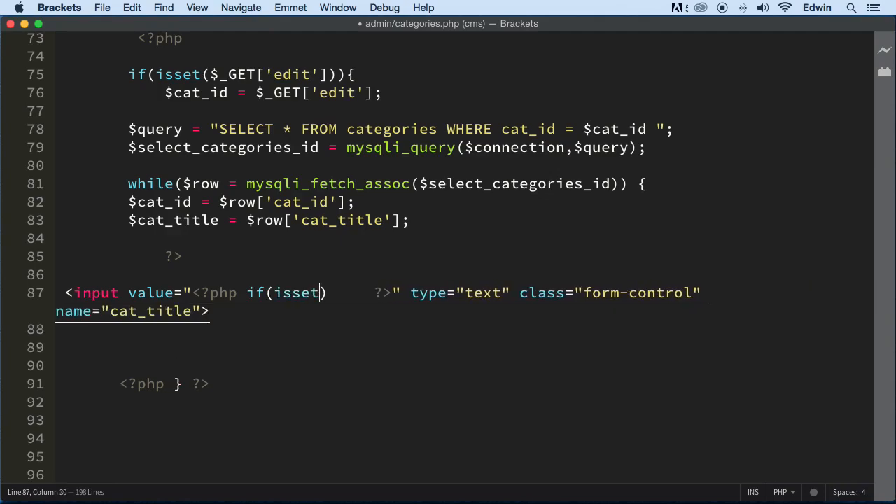
type("()")
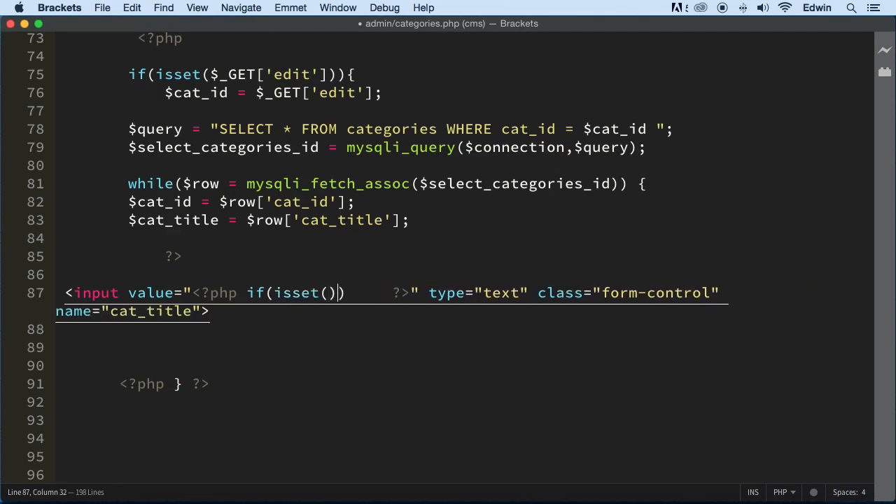
type("$")
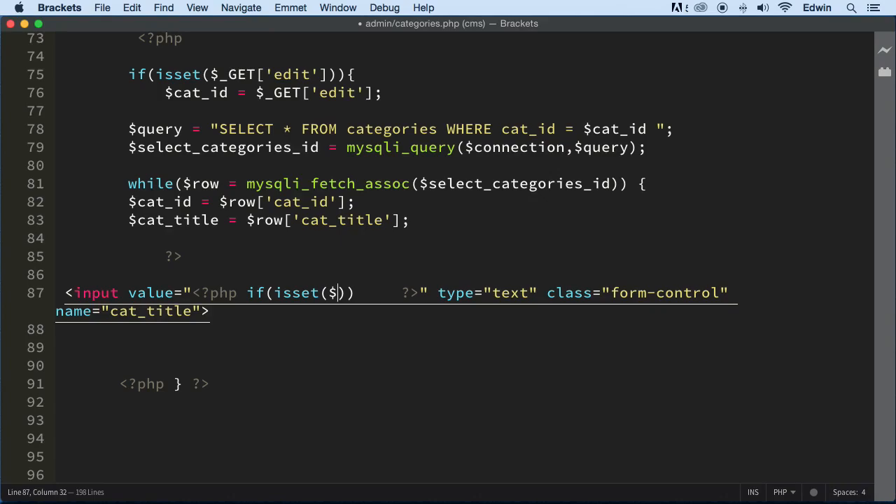
type("cat")
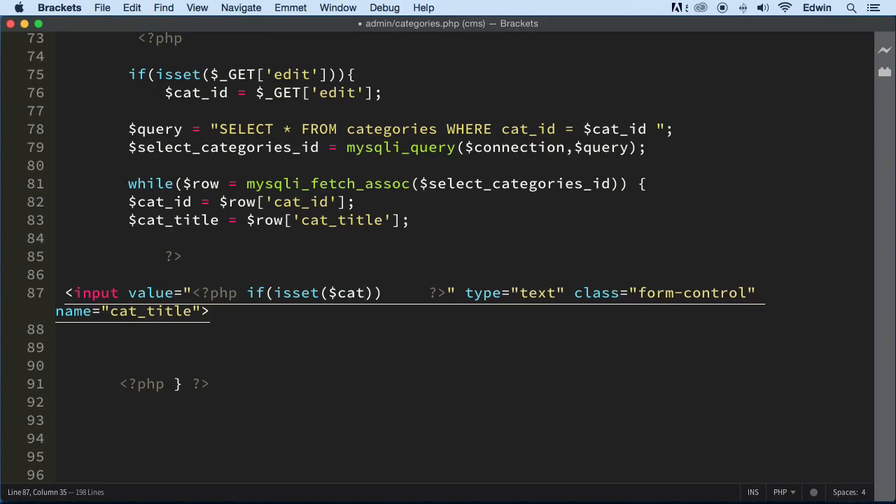
type("_title")
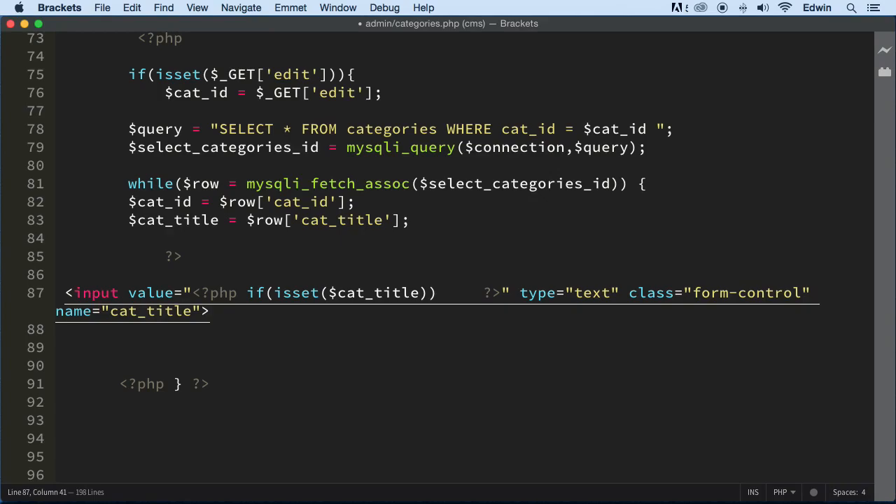
type("{}")
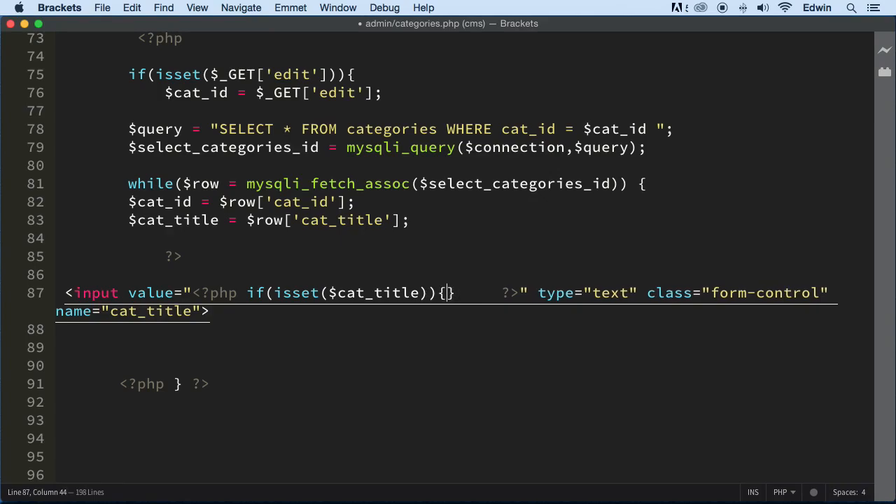
scroll("down", 3)
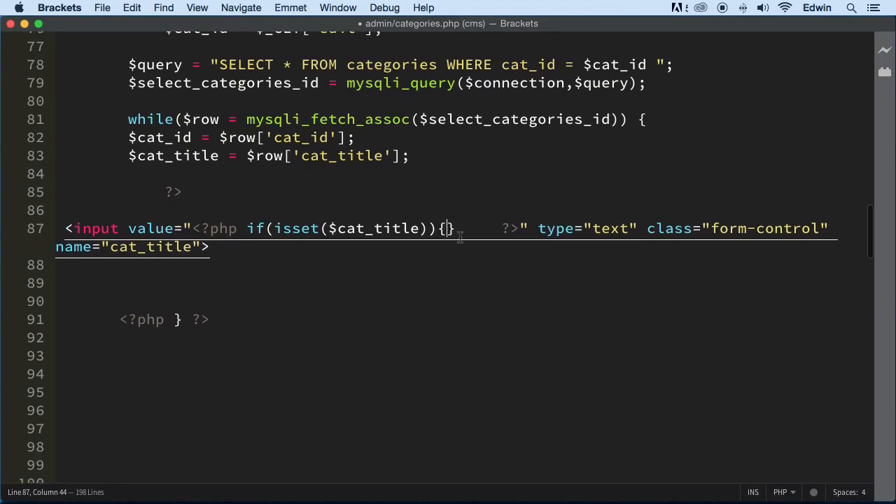
type("echo $")
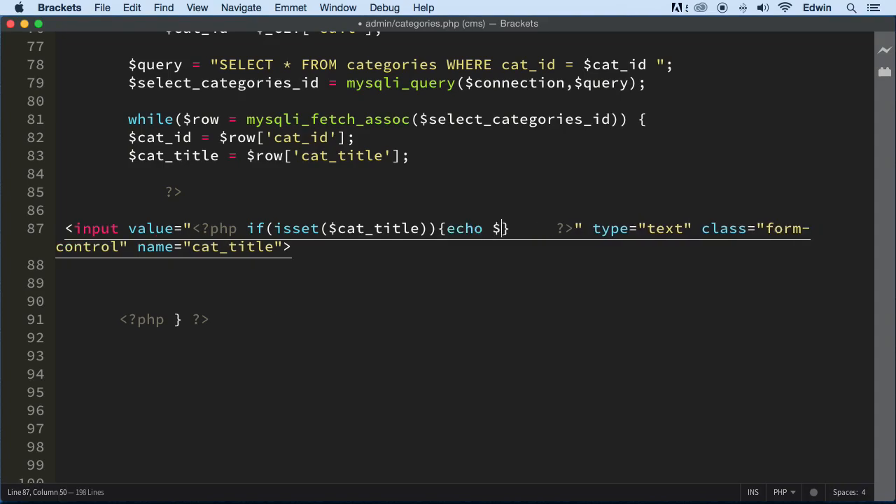
type("cat")
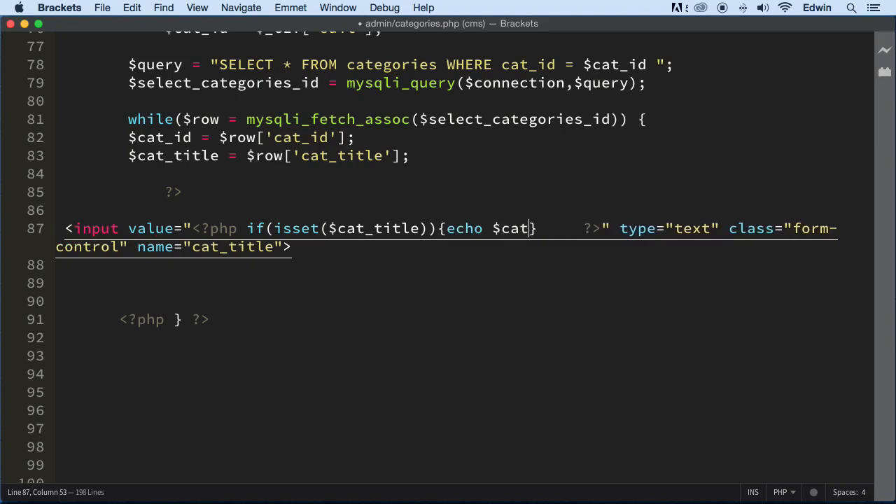
type("_title")
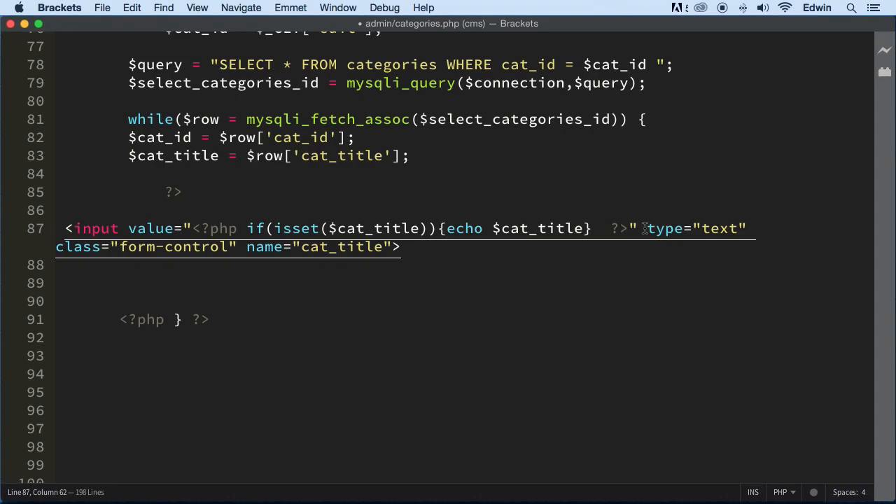
mouse_move(453, 229)
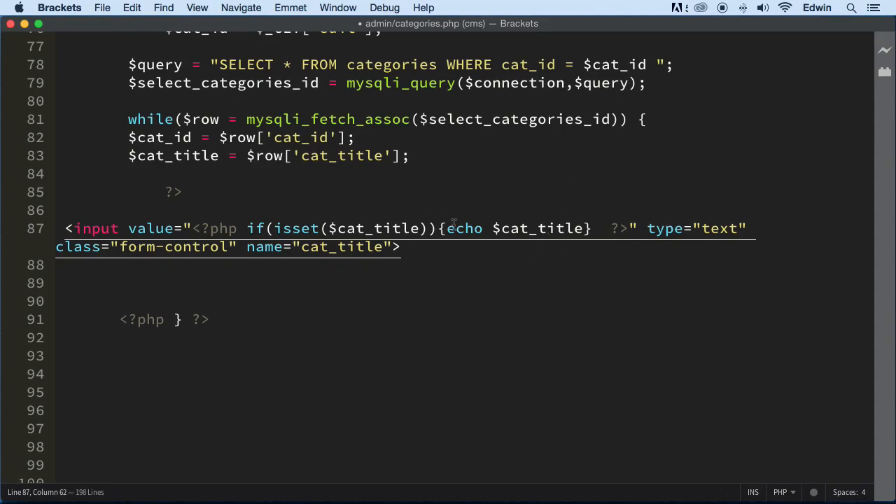
mouse_move(566, 291)
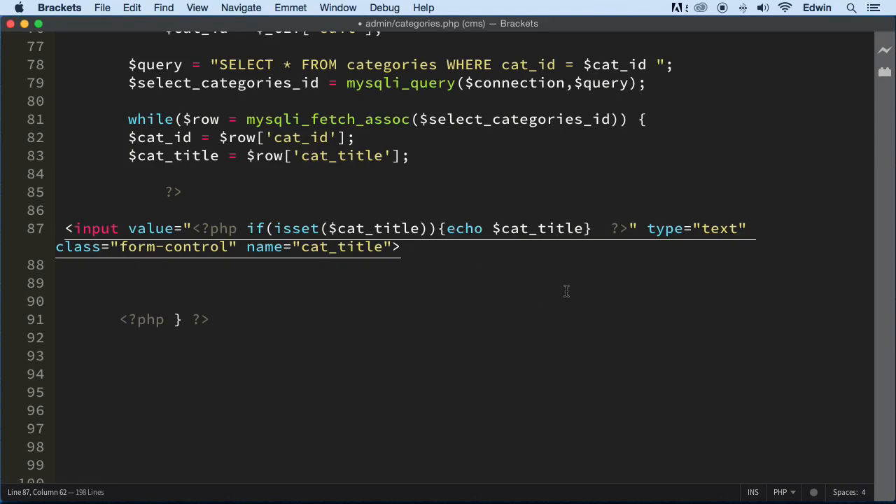
mouse_move(654, 249)
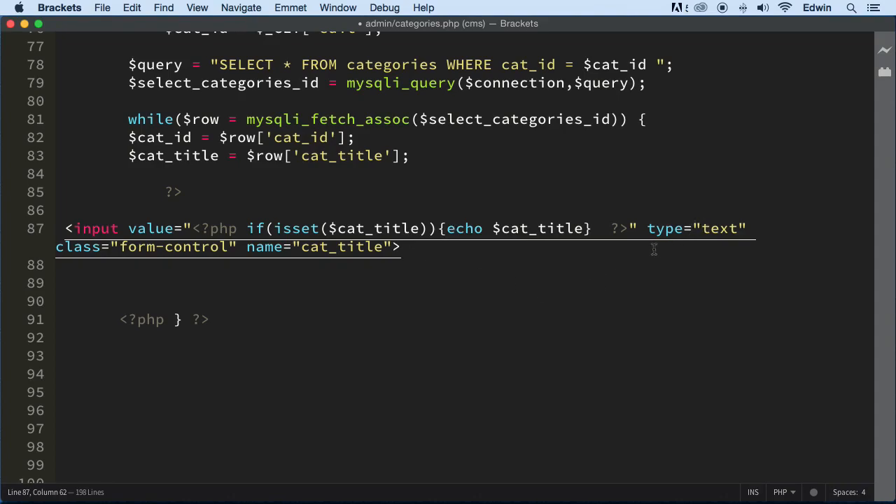
scroll("down", 3)
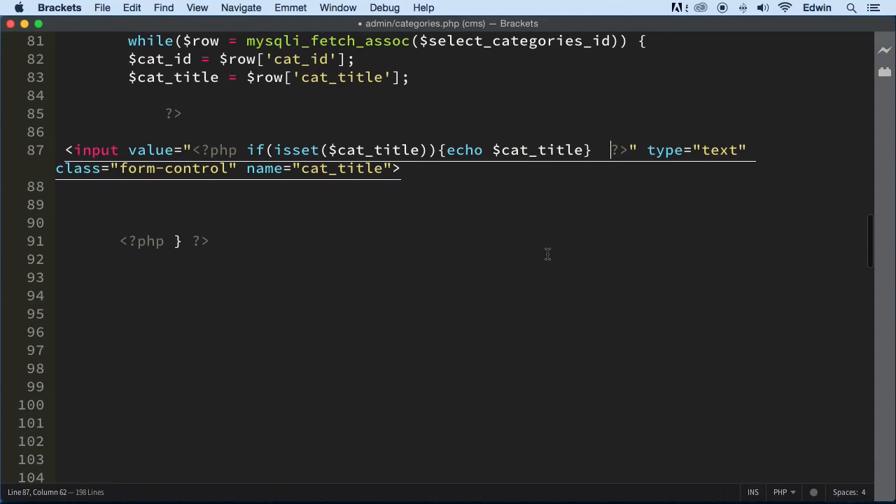
Review the query block, then end echo $cat_title with a semicolon before its closing brace.
scroll("up", 3)
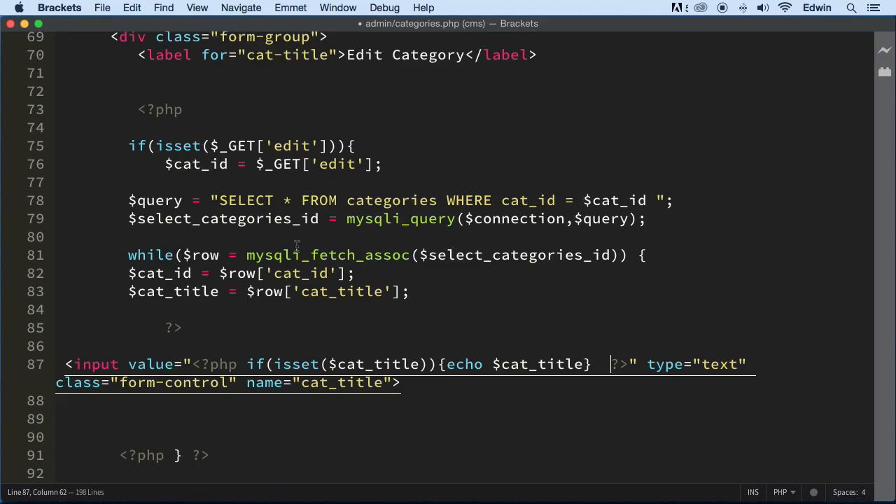
scroll("down", 3)
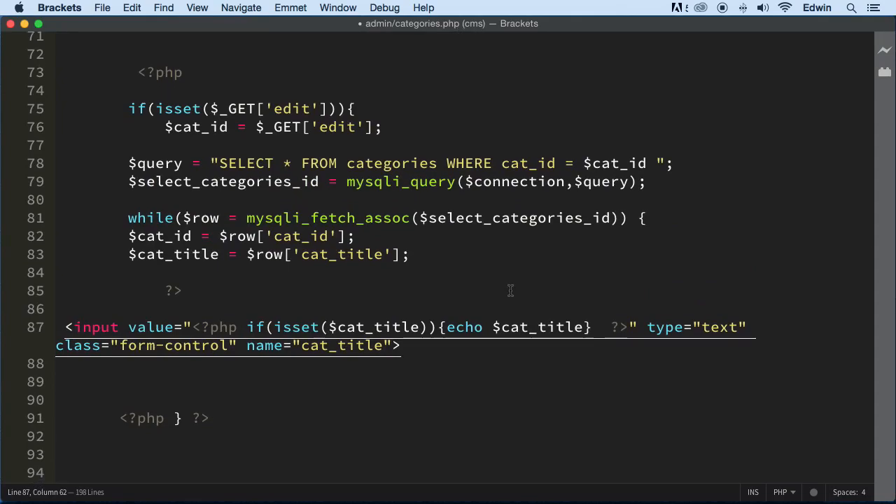
left_click(181, 290)
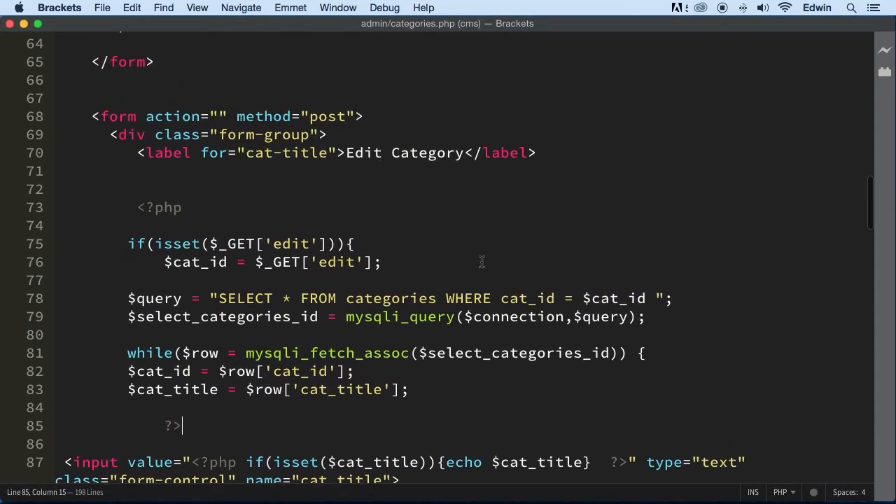
scroll("down", 3)
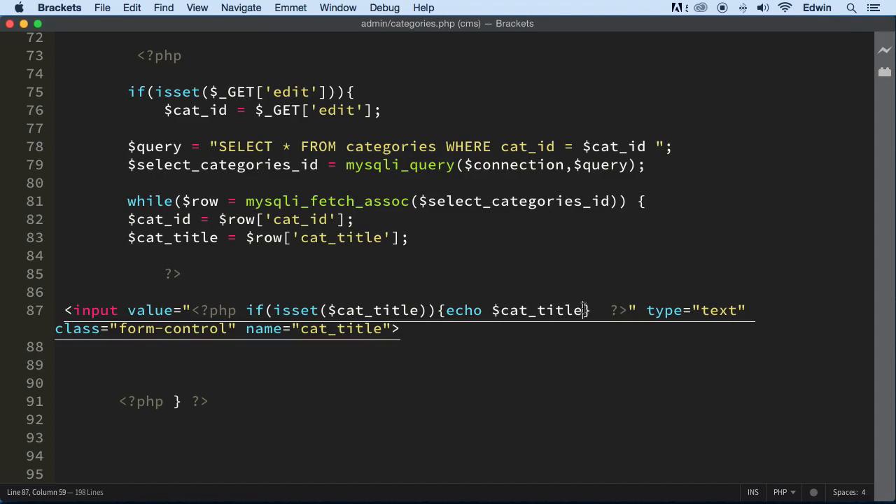
type(";")
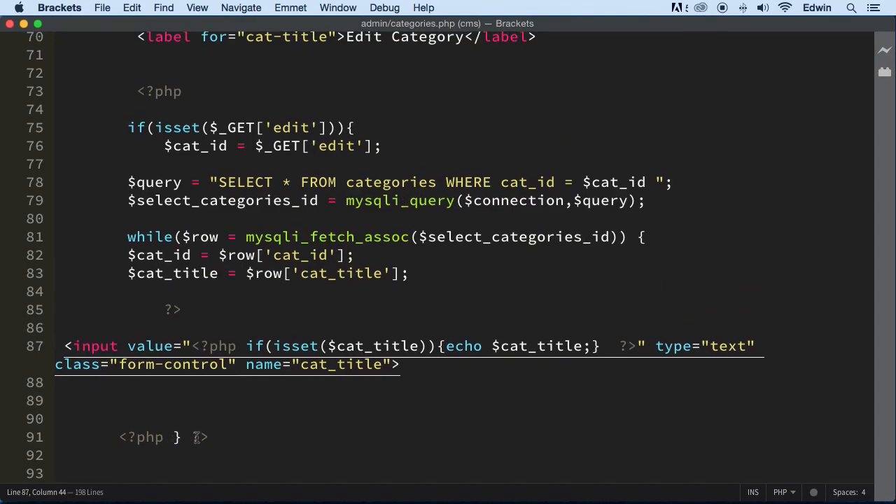
type("}")
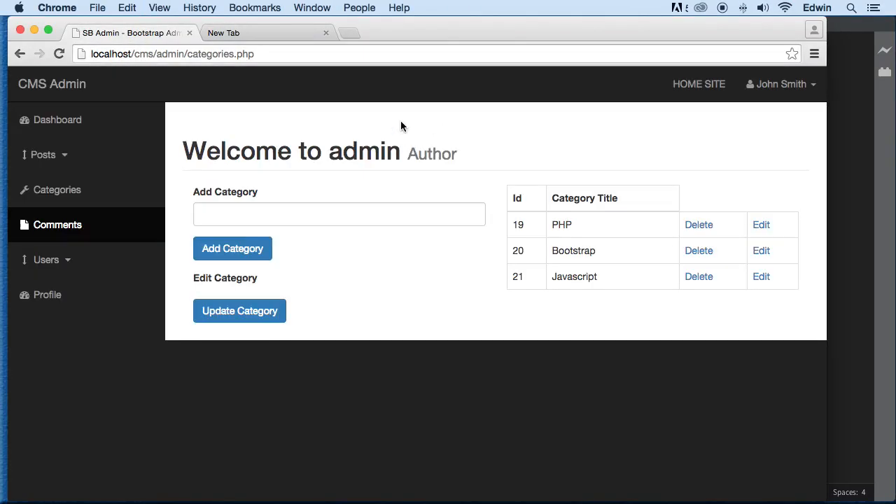
mouse_move(762, 171)
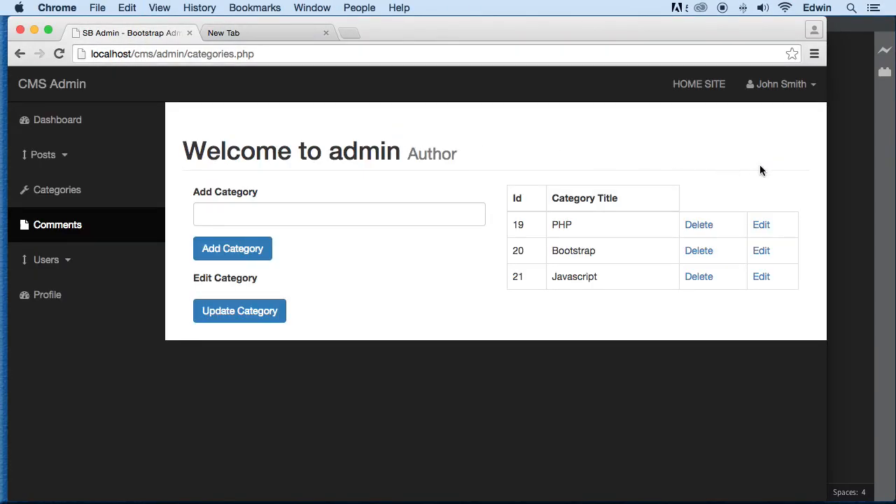
mouse_move(325, 269)
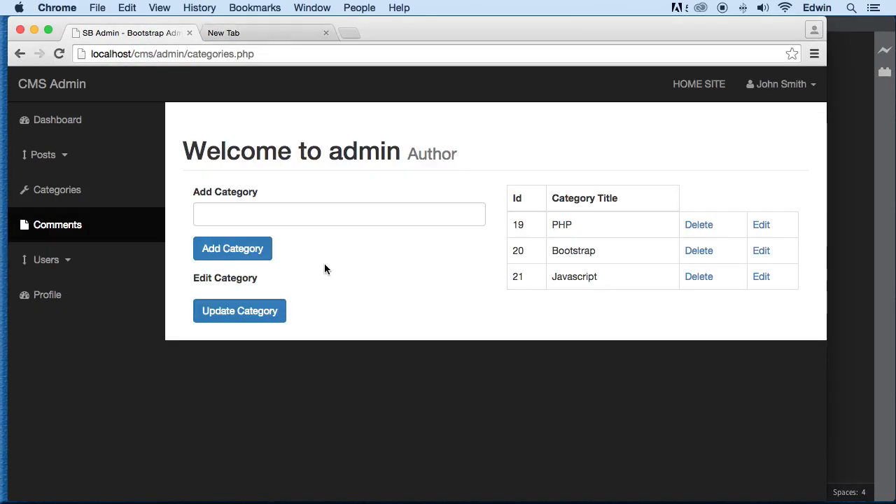
mouse_move(761, 276)
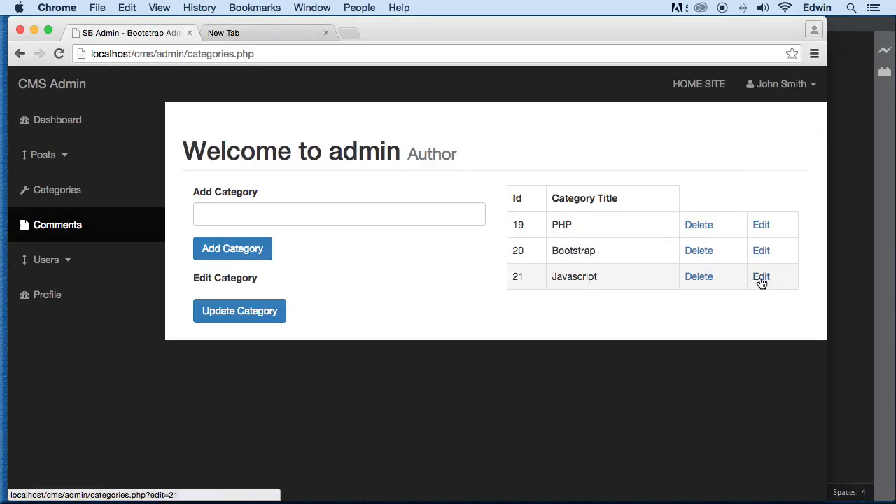
Use the Edit links to load Javascript then Bootstrap into the Edit Category field, then reload the page.
left_click(762, 276)
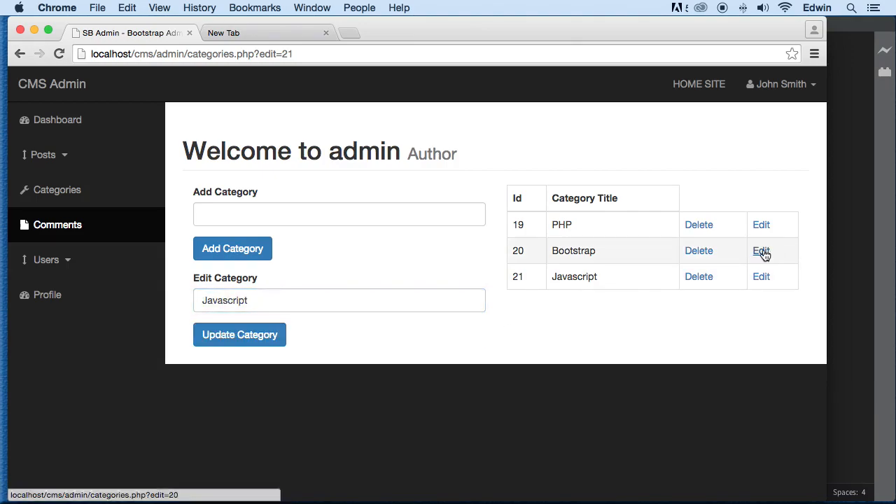
left_click(761, 250)
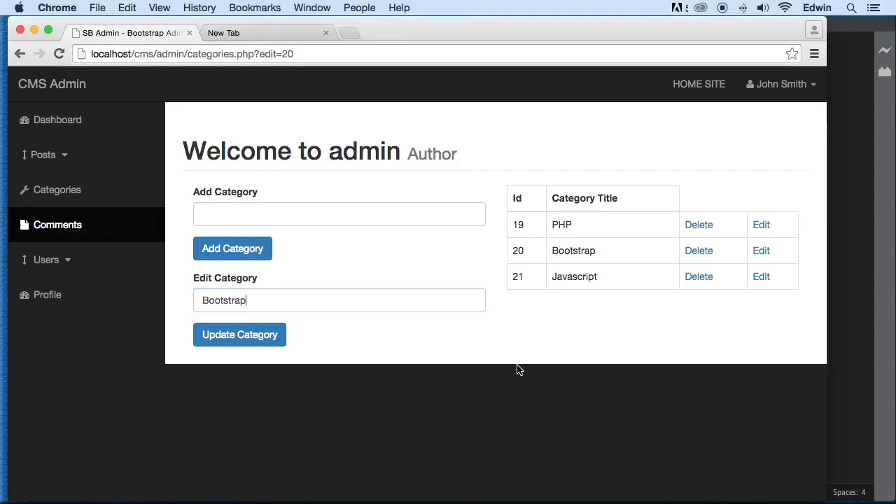
left_click(339, 299)
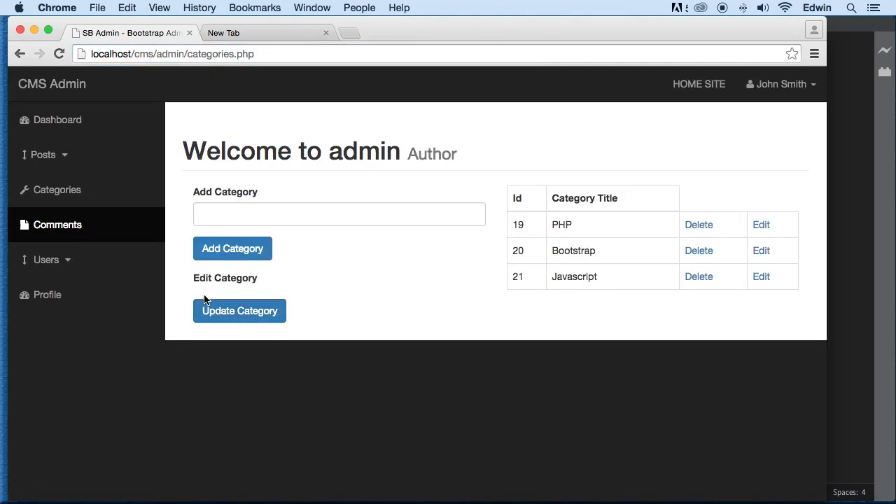
mouse_move(411, 185)
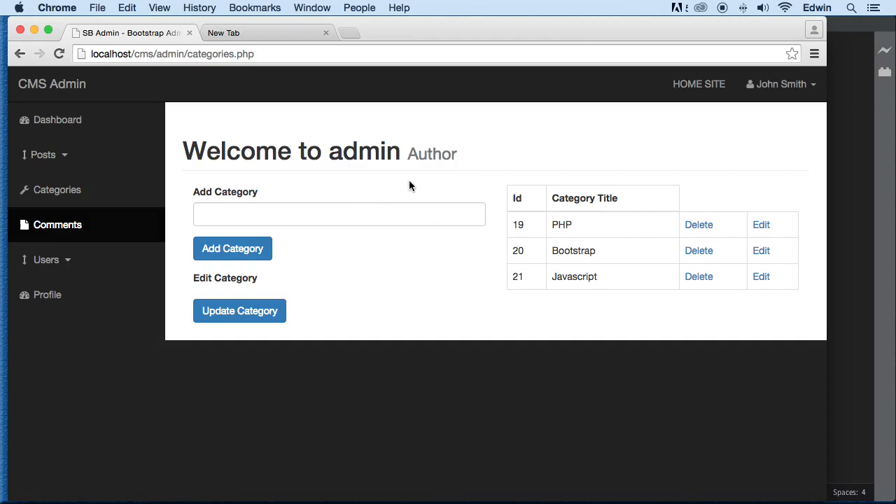
mouse_move(148, 330)
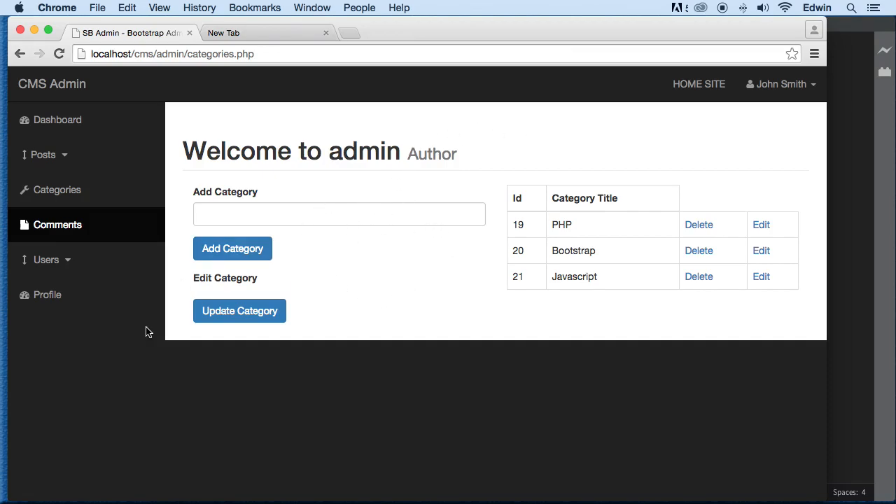
mouse_move(222, 327)
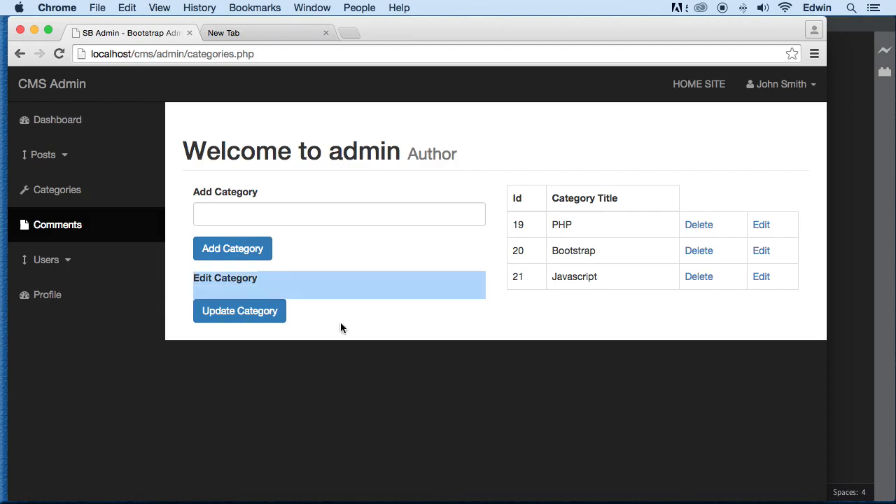
mouse_move(756, 196)
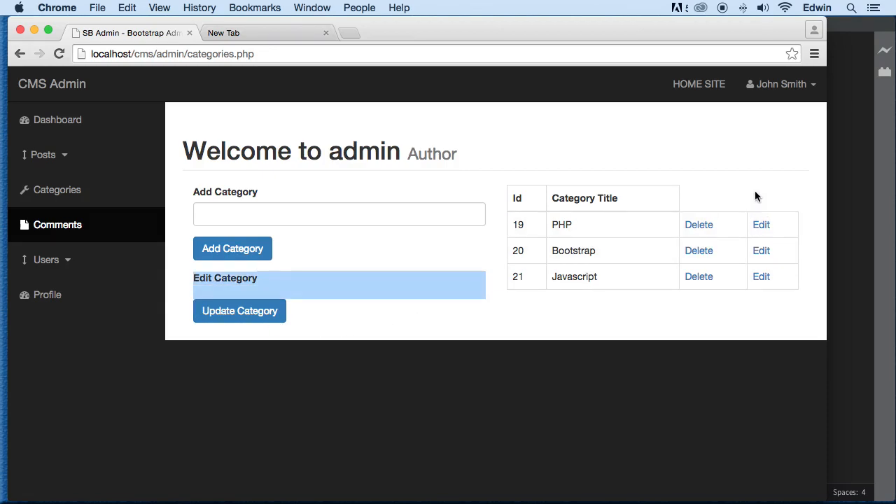